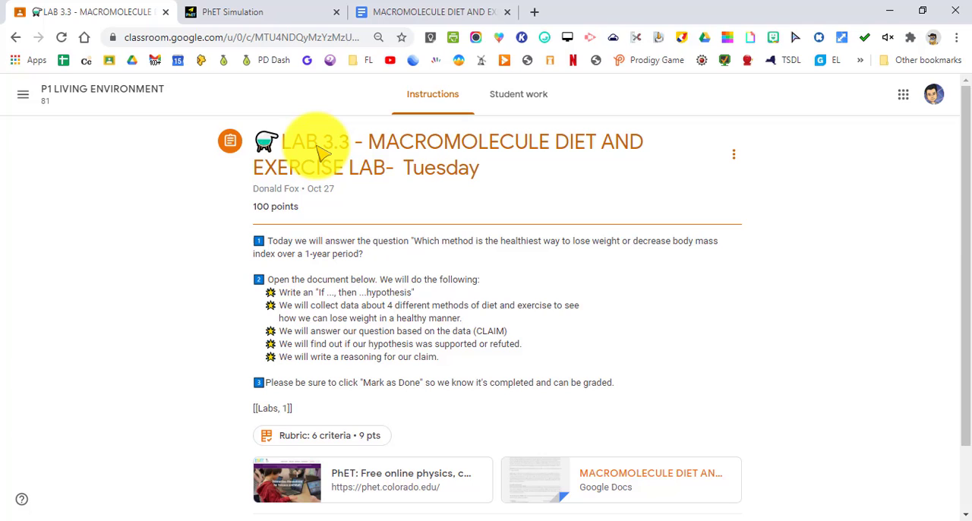
{"action": "mouse_move", "coordinate": [250, 321]}
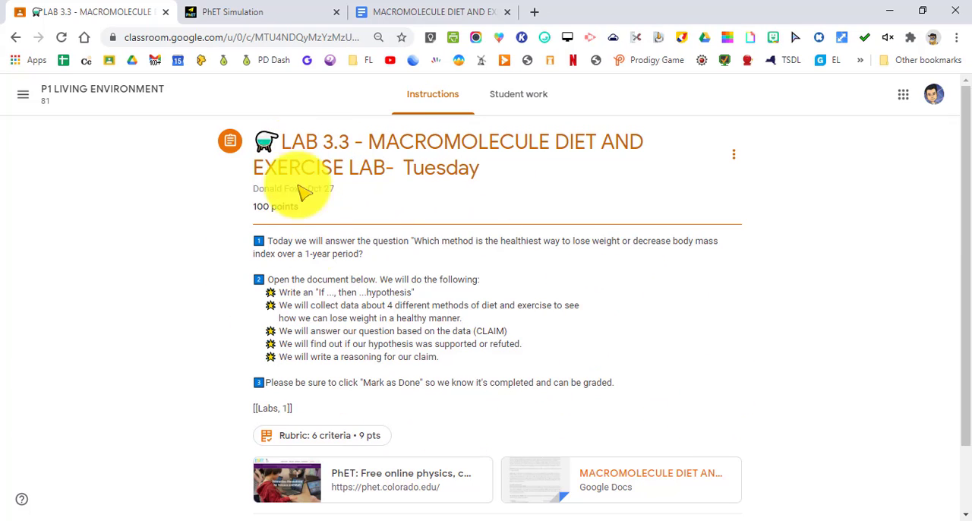
{"action": "mouse_move", "coordinate": [429, 188]}
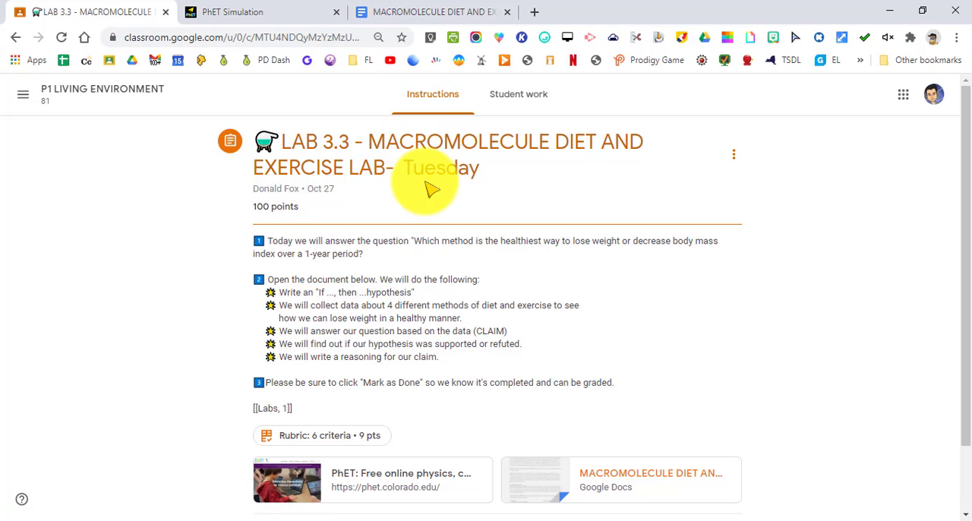
{"action": "mouse_move", "coordinate": [440, 289]}
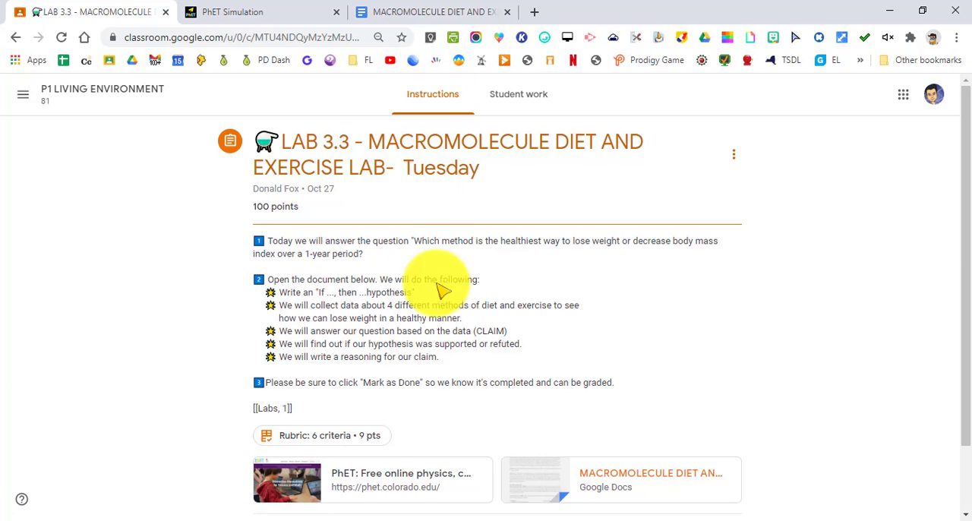
{"action": "mouse_move", "coordinate": [408, 480]}
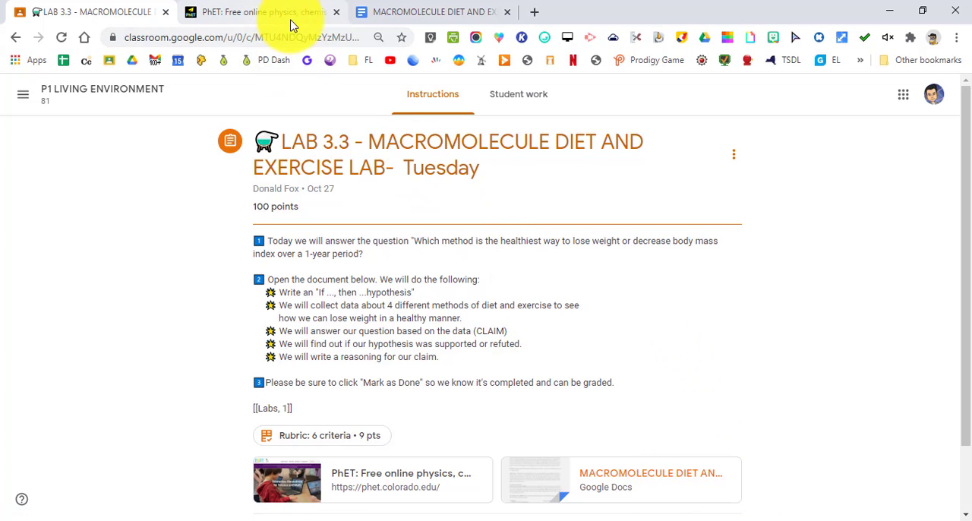
- Go to the PhET site and open Eating & Exercise from the Biology simulations
{"action": "left_click", "coordinate": [262, 11]}
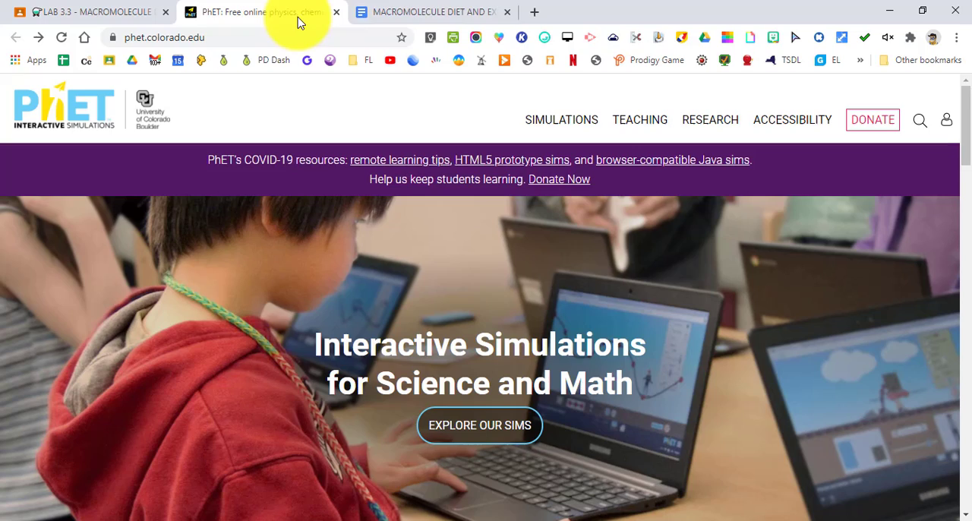
{"action": "left_click", "coordinate": [429, 12]}
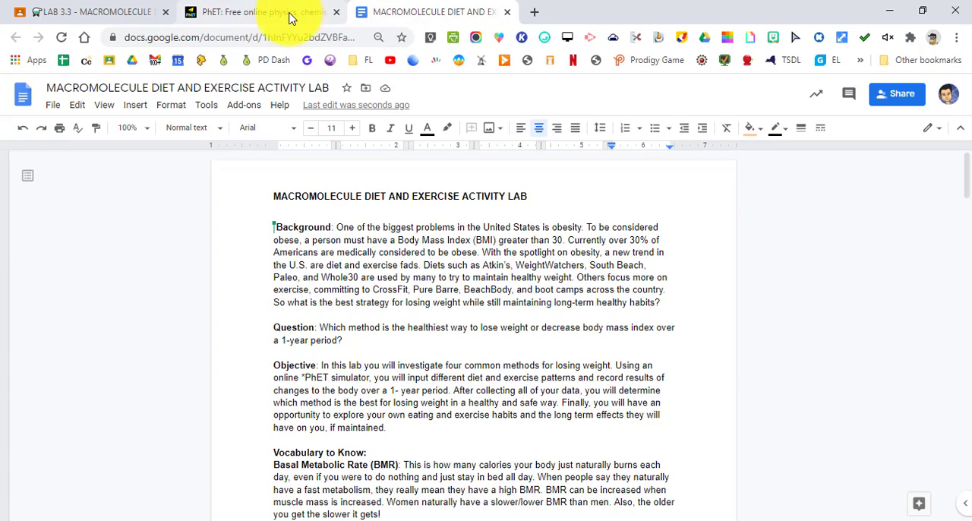
{"action": "left_click", "coordinate": [258, 11]}
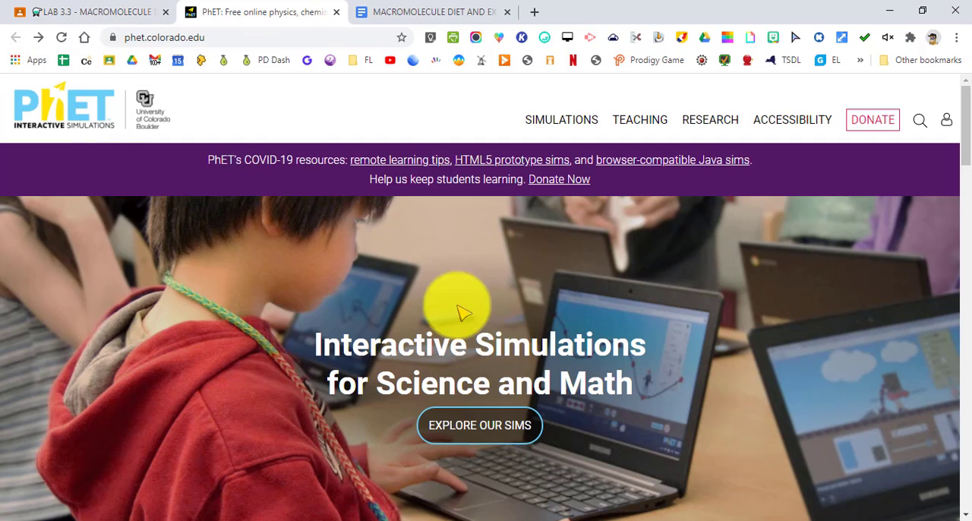
{"action": "mouse_move", "coordinate": [300, 12]}
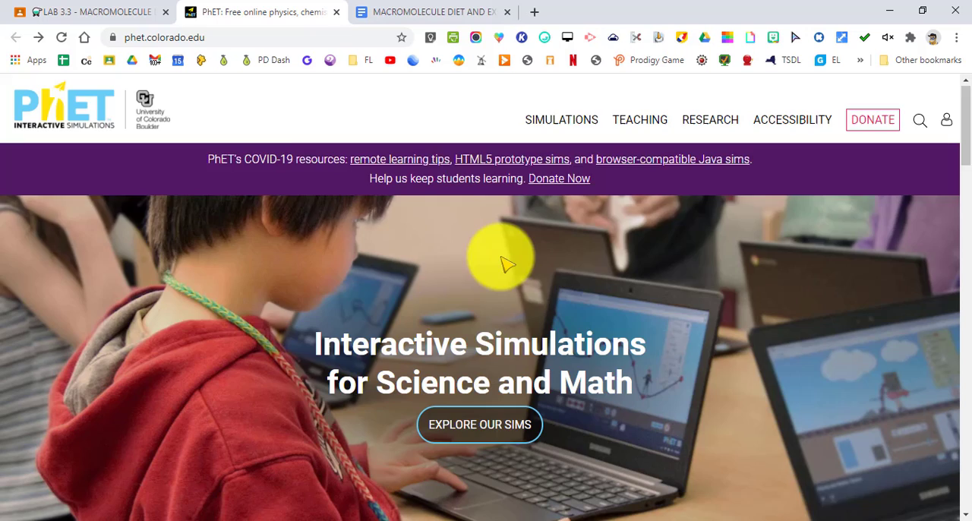
{"action": "scroll", "scroll_direction": "down", "scroll_amount": 3}
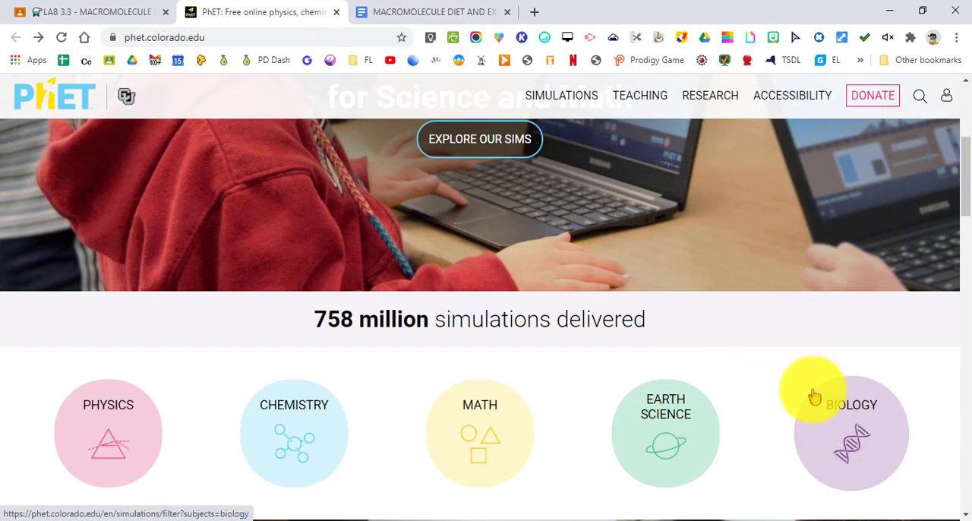
{"action": "left_click", "coordinate": [851, 432]}
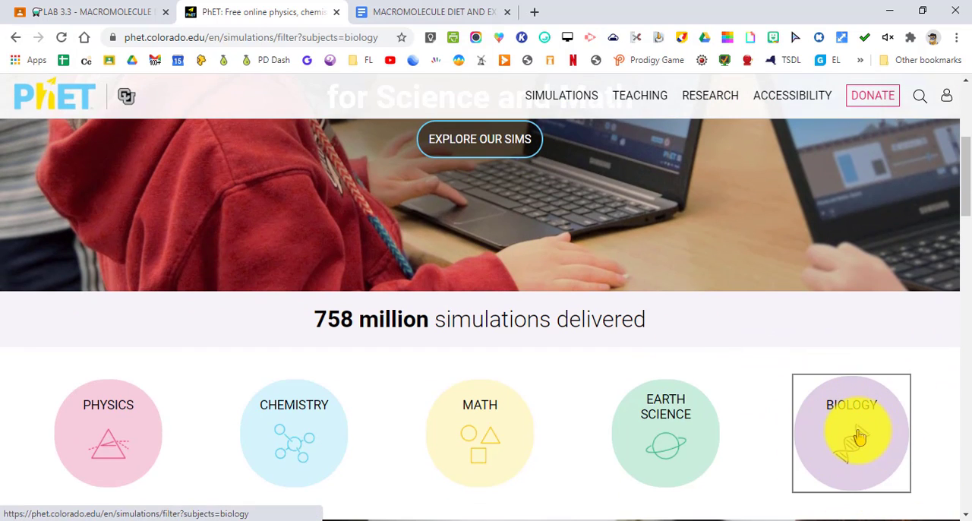
{"action": "left_click", "coordinate": [850, 432]}
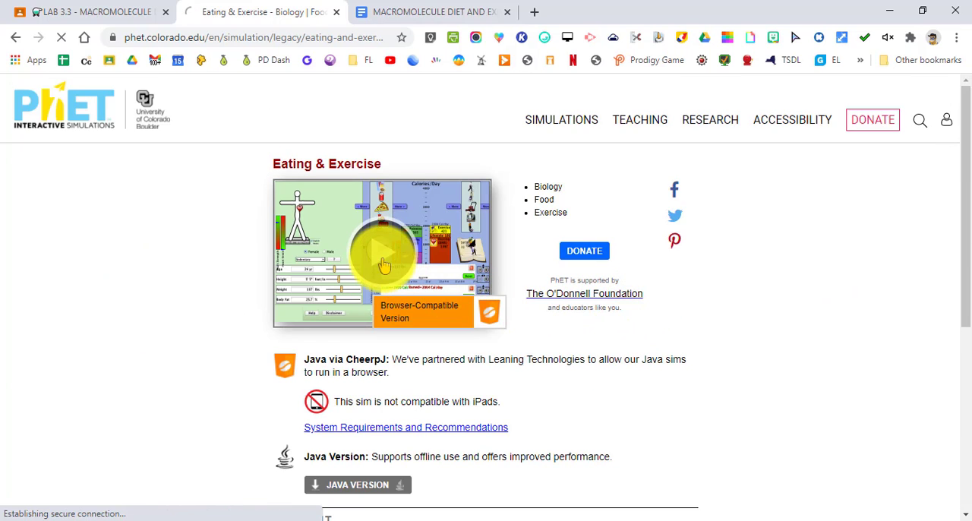
- Launch the browser version of Eating & Exercise and set the age to 8 yr 10 m
{"action": "left_click", "coordinate": [383, 251]}
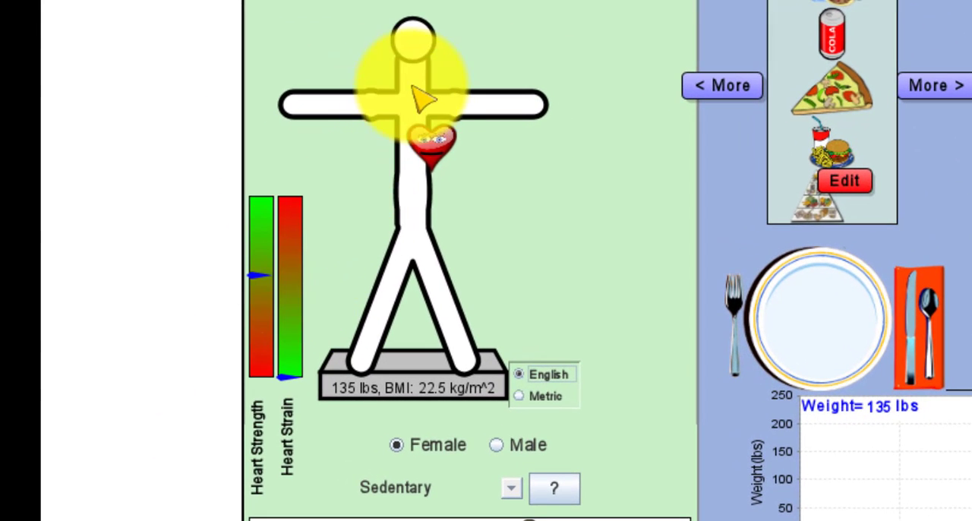
{"action": "mouse_move", "coordinate": [421, 265]}
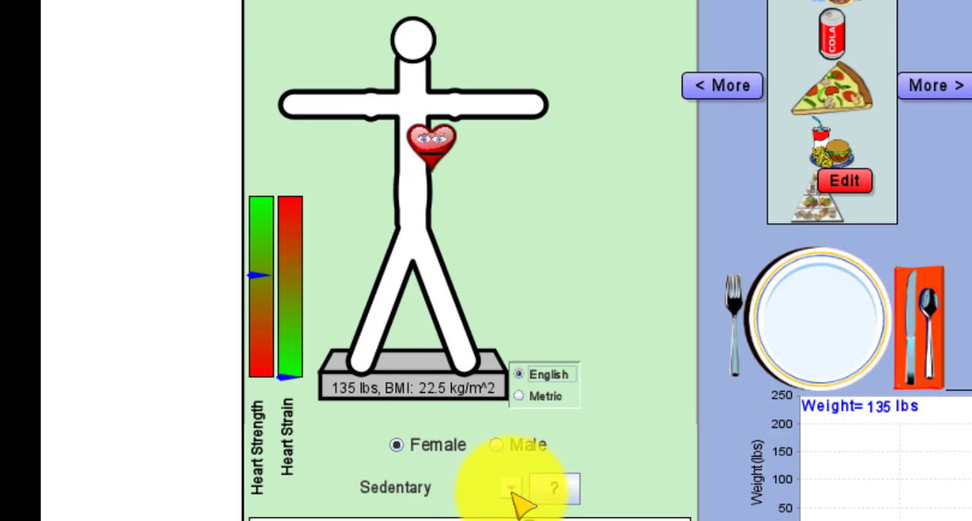
{"action": "left_click", "coordinate": [518, 488]}
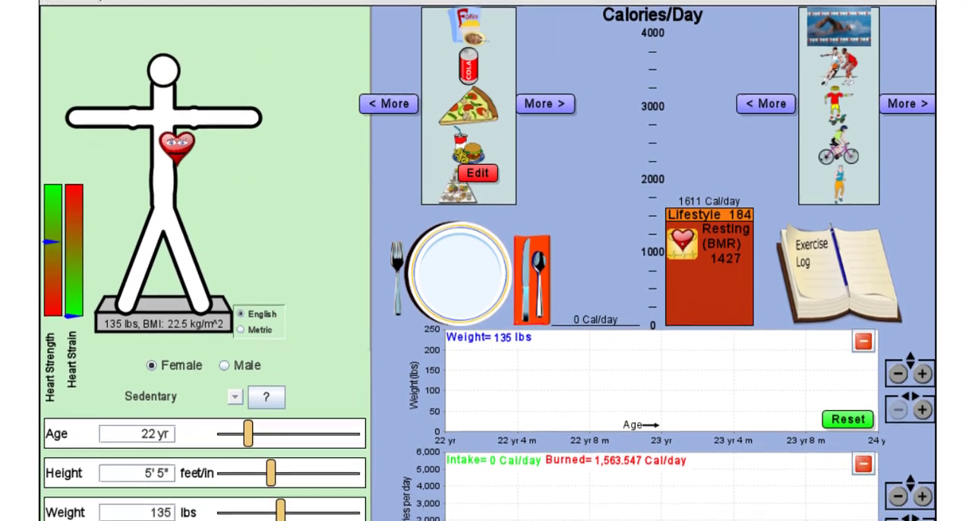
{"action": "scroll", "scroll_direction": "down", "scroll_amount": 3}
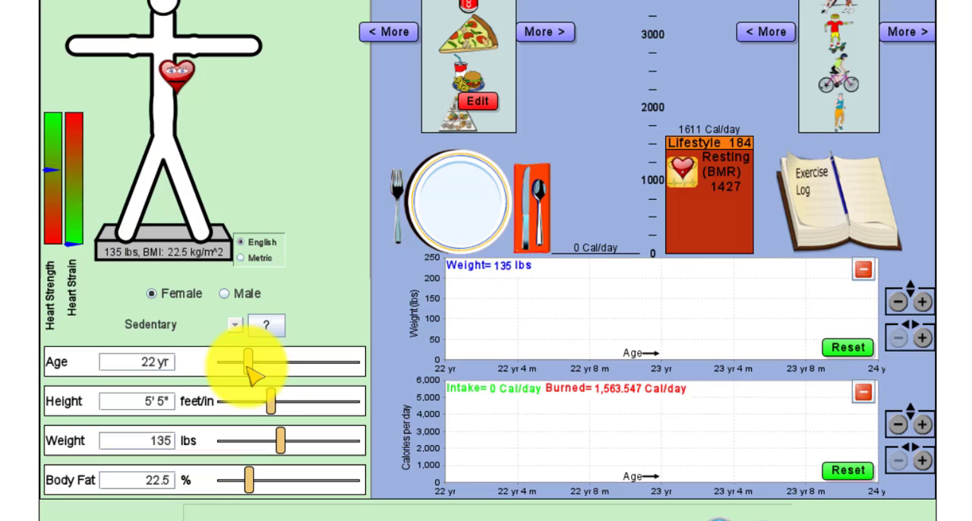
{"action": "left_click_drag", "start_coordinate": [247, 362], "coordinate": [258, 362]}
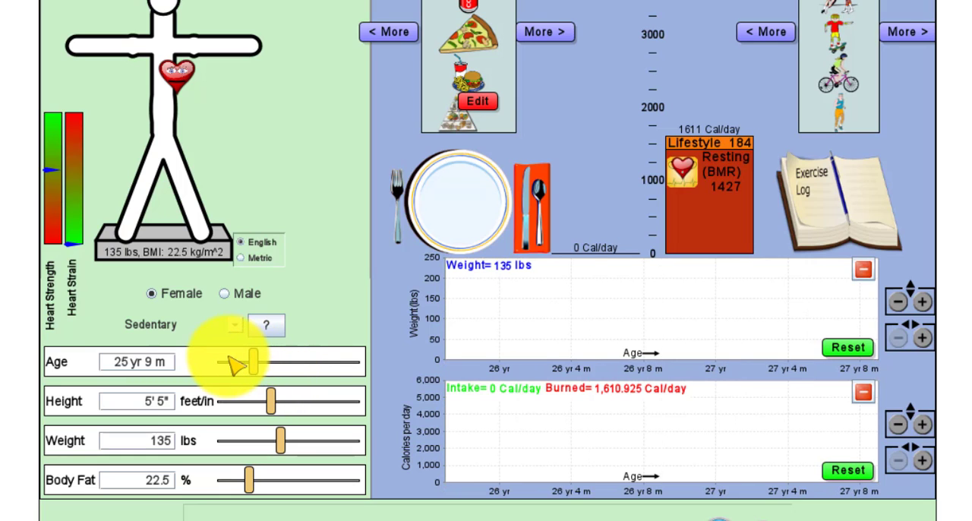
{"action": "left_click_drag", "start_coordinate": [243, 362], "coordinate": [223, 362]}
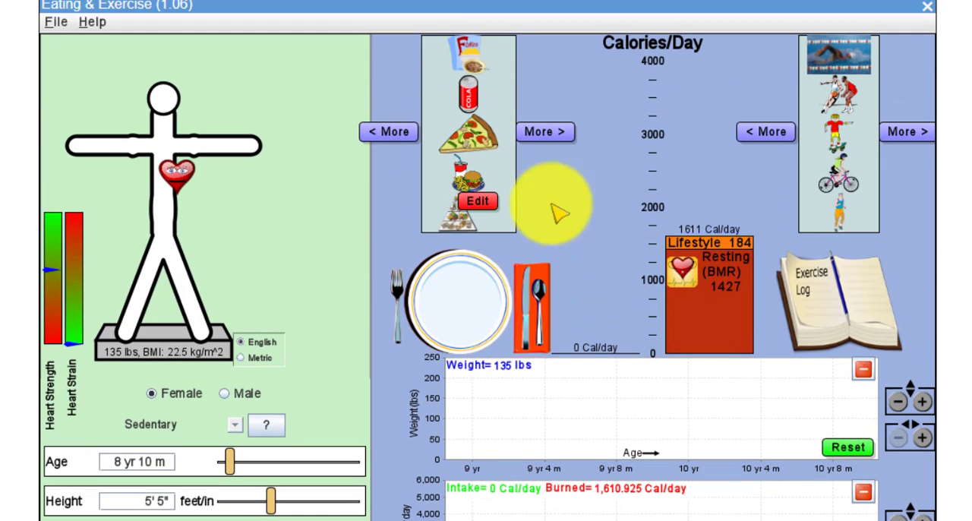
{"action": "mouse_move", "coordinate": [455, 183]}
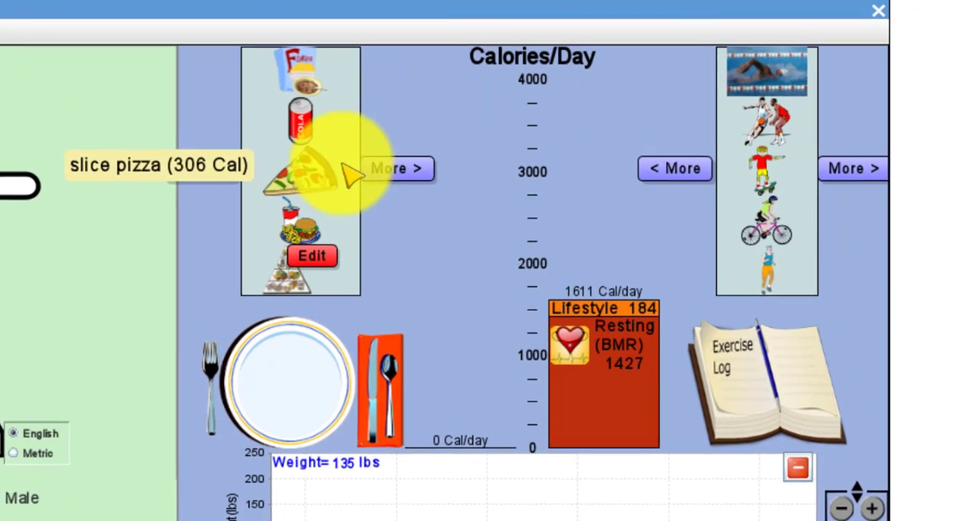
- Page through the food menu, from fruit and sandwiches to rice, pasta and bread
{"action": "left_click", "coordinate": [396, 168]}
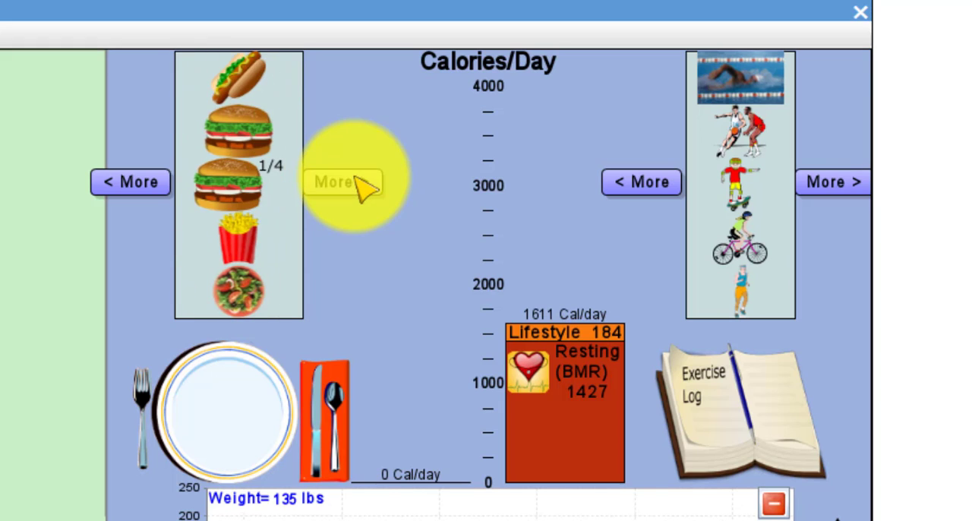
{"action": "left_click", "coordinate": [342, 182]}
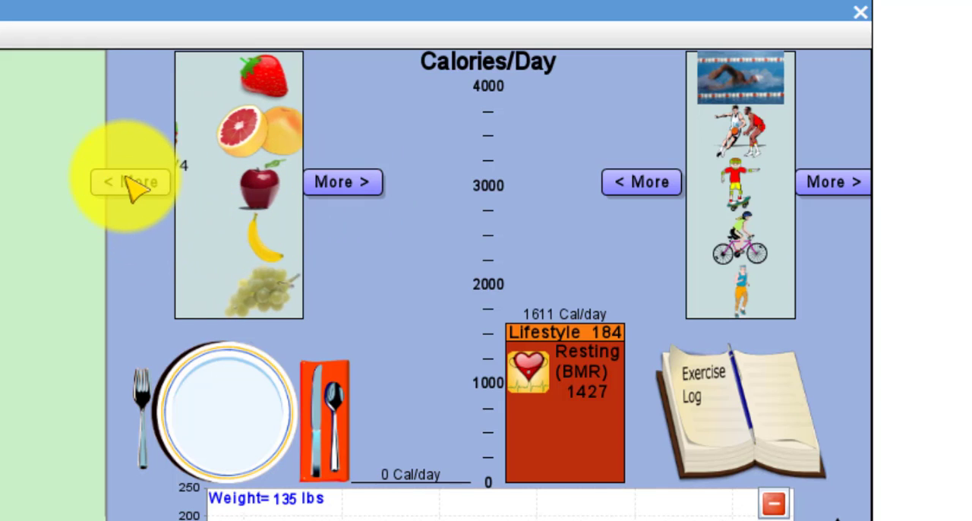
{"action": "left_click", "coordinate": [341, 182]}
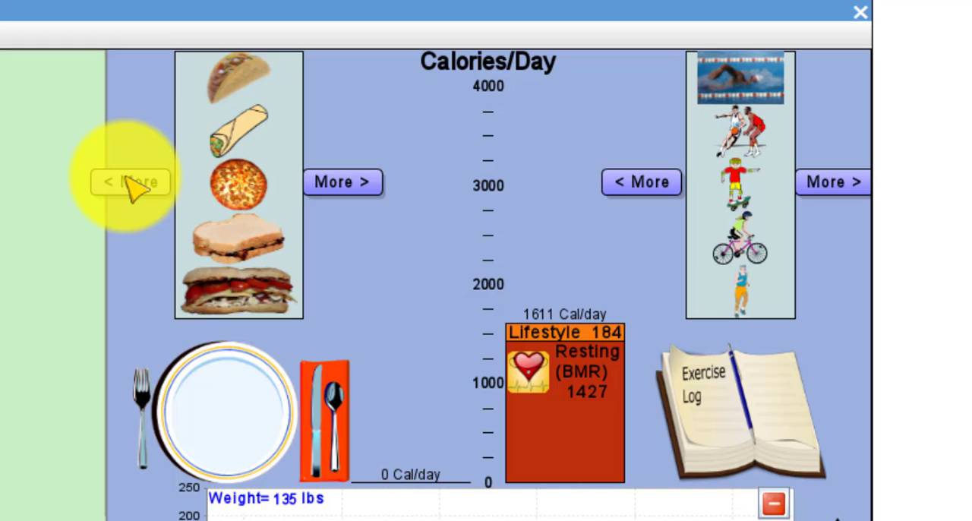
{"action": "left_click", "coordinate": [130, 183]}
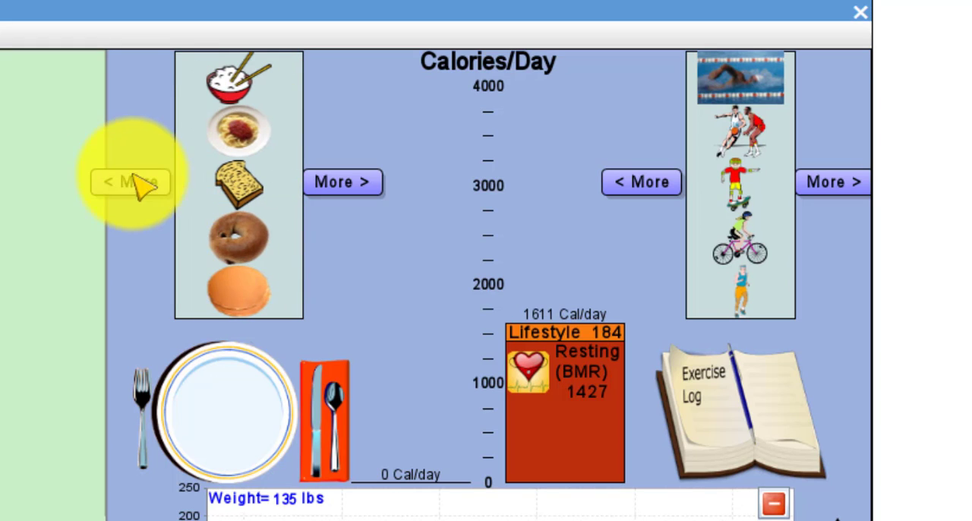
{"action": "mouse_move", "coordinate": [243, 296]}
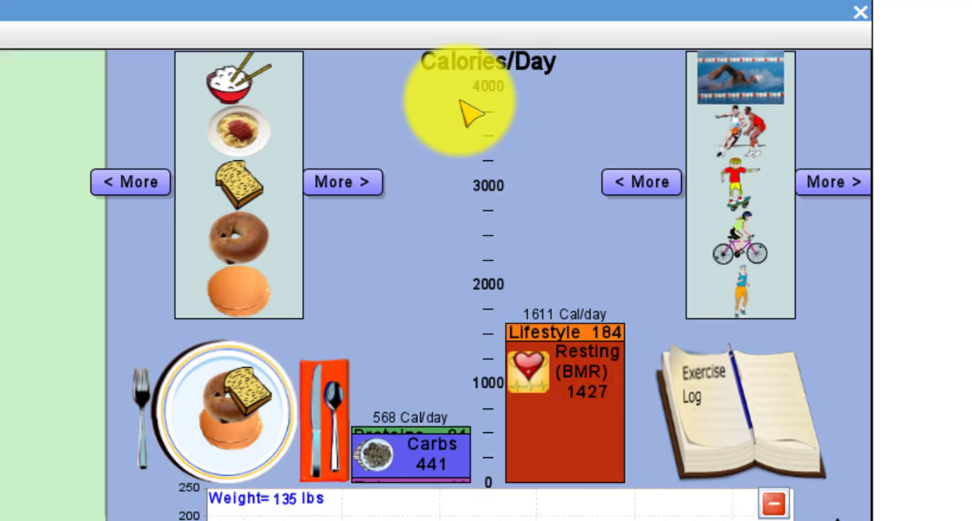
{"action": "mouse_move", "coordinate": [425, 429]}
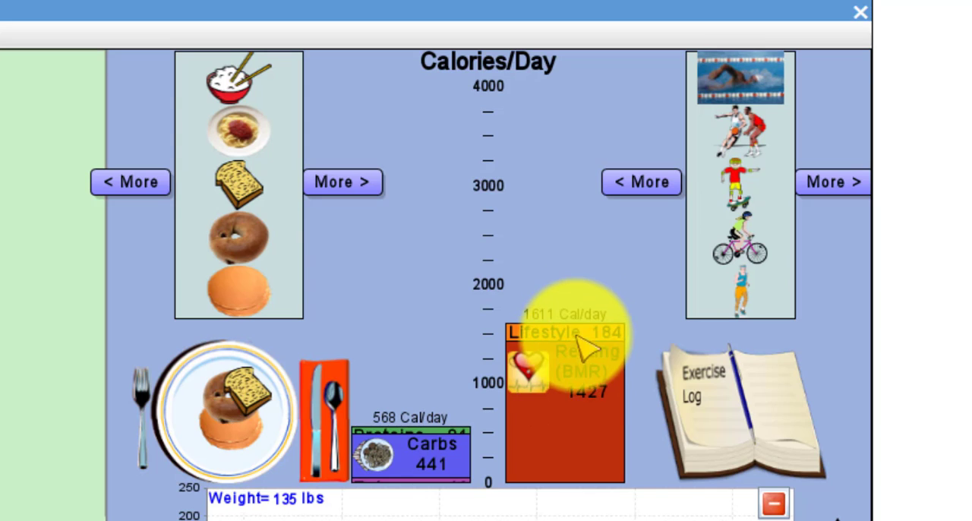
{"action": "mouse_move", "coordinate": [425, 436]}
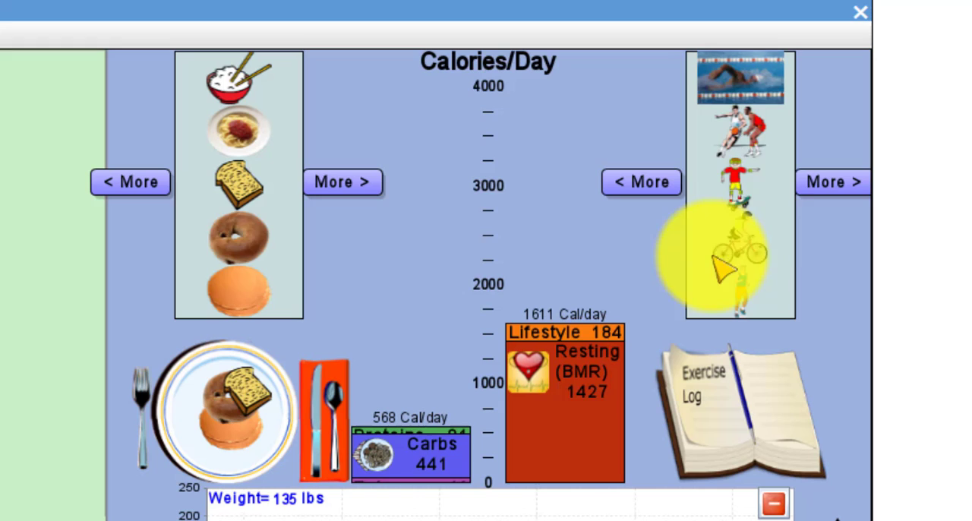
{"action": "mouse_move", "coordinate": [725, 243]}
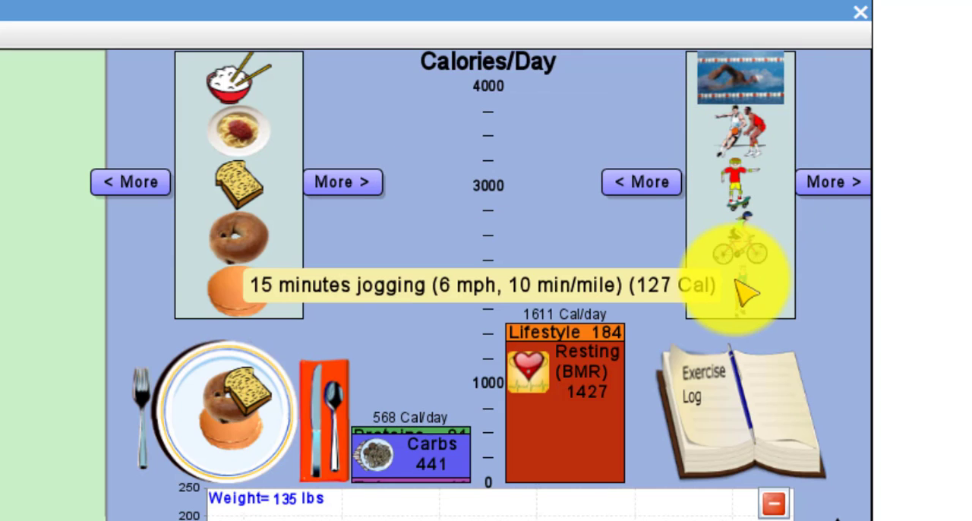
{"action": "mouse_move", "coordinate": [747, 155]}
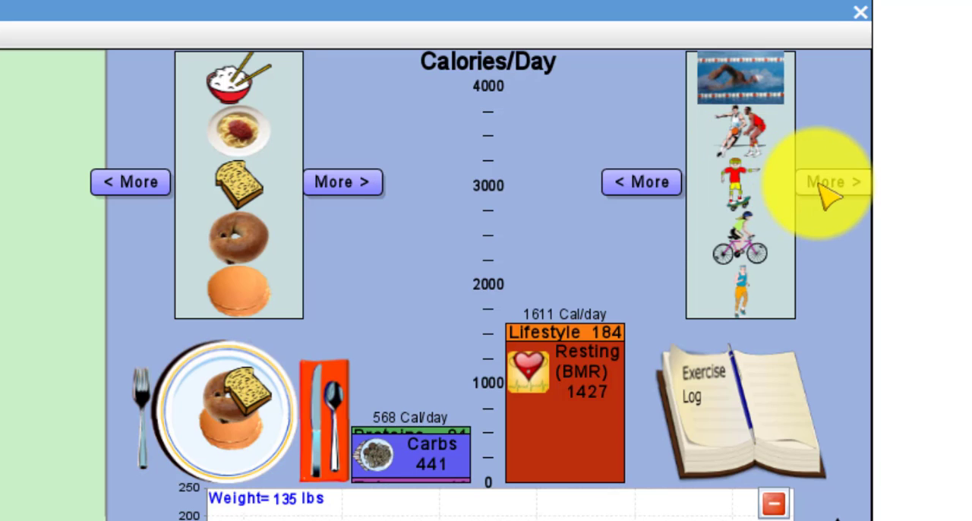
- Page forward and back through the sets of exercise options
{"action": "left_click", "coordinate": [833, 182]}
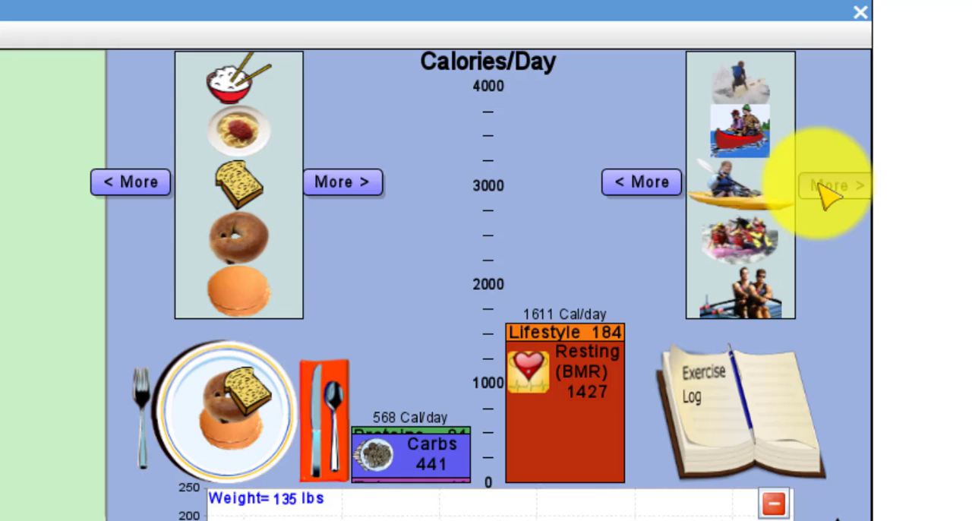
{"action": "left_click", "coordinate": [835, 184]}
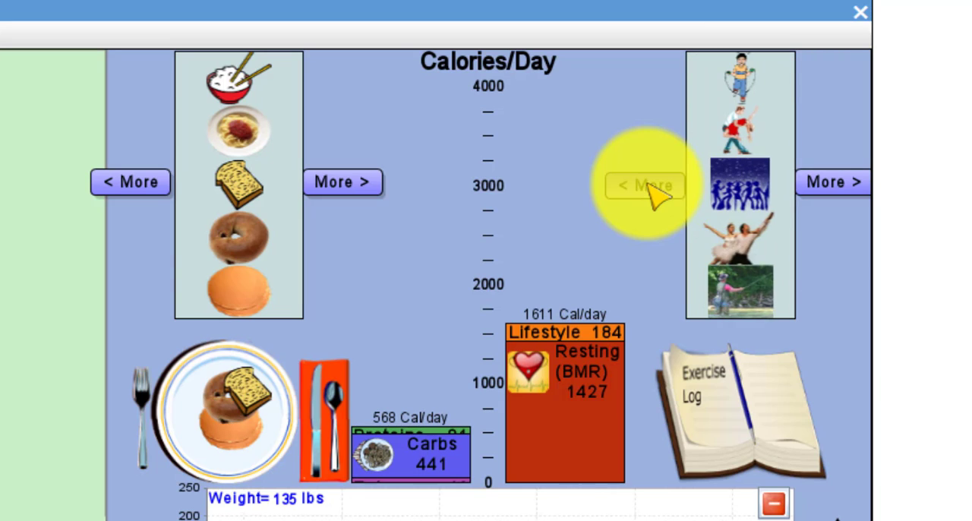
{"action": "left_click", "coordinate": [643, 185]}
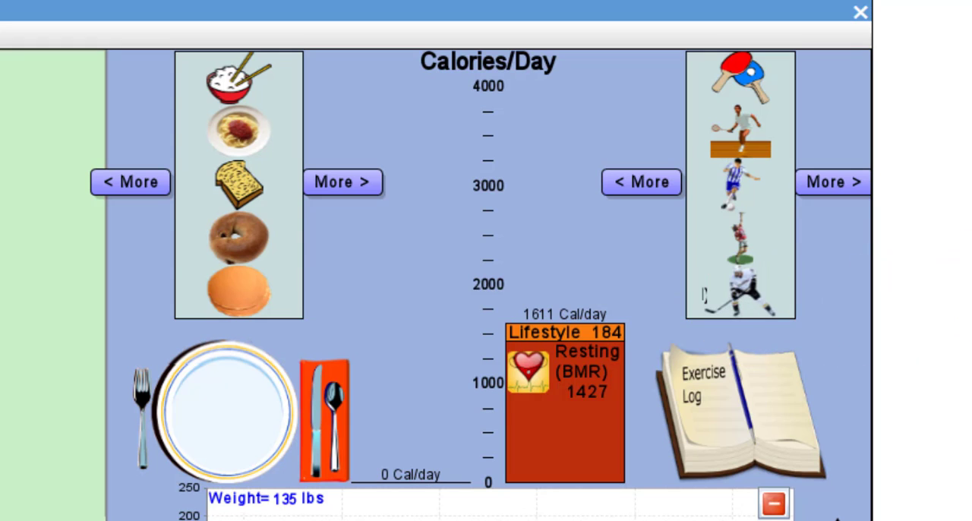
- Scroll down to the Weight and Calories per day graphs (135 lbs, about 1,611 burned)
{"action": "scroll", "scroll_direction": "down", "scroll_amount": 3}
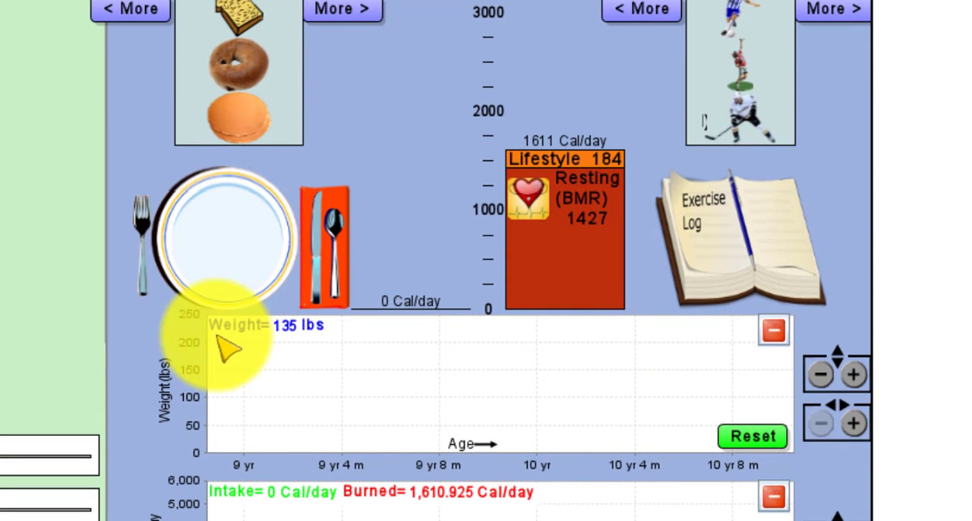
{"action": "scroll", "scroll_direction": "down", "scroll_amount": 3}
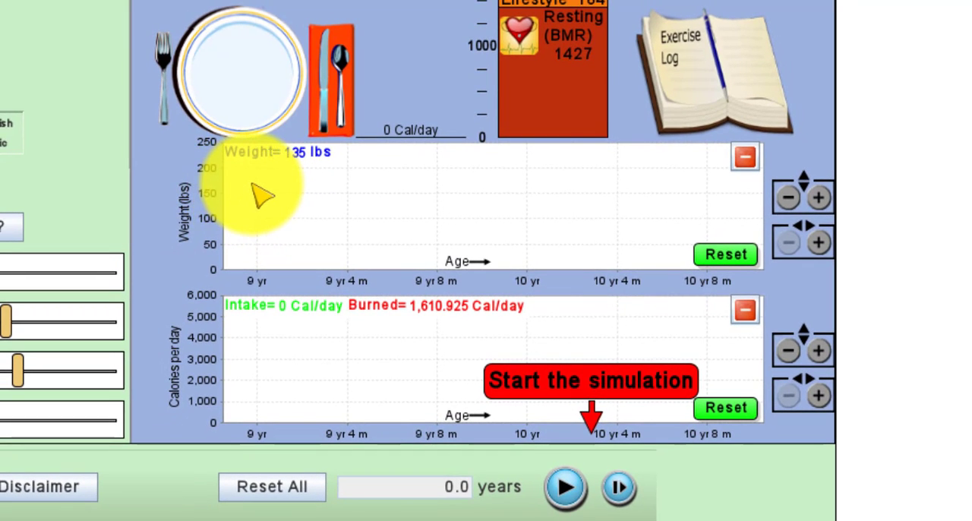
{"action": "mouse_move", "coordinate": [379, 208]}
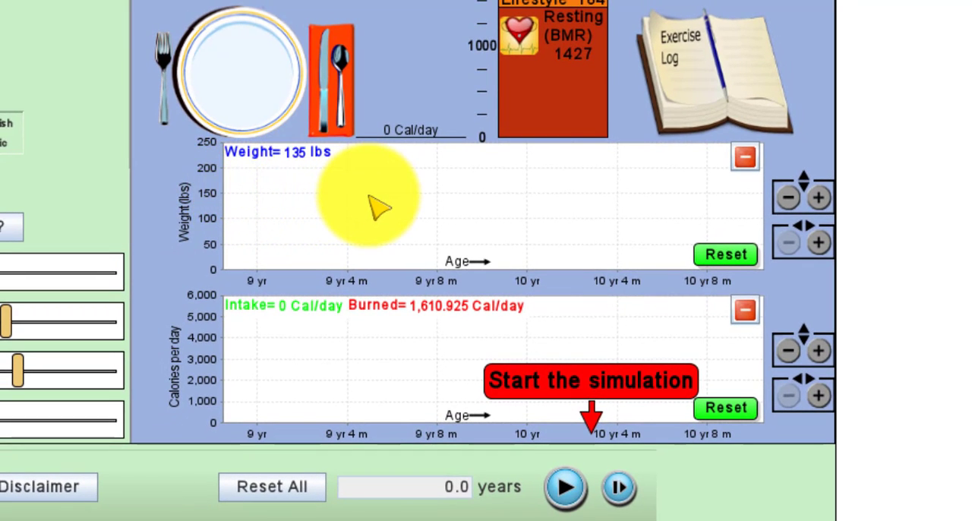
{"action": "mouse_move", "coordinate": [284, 171]}
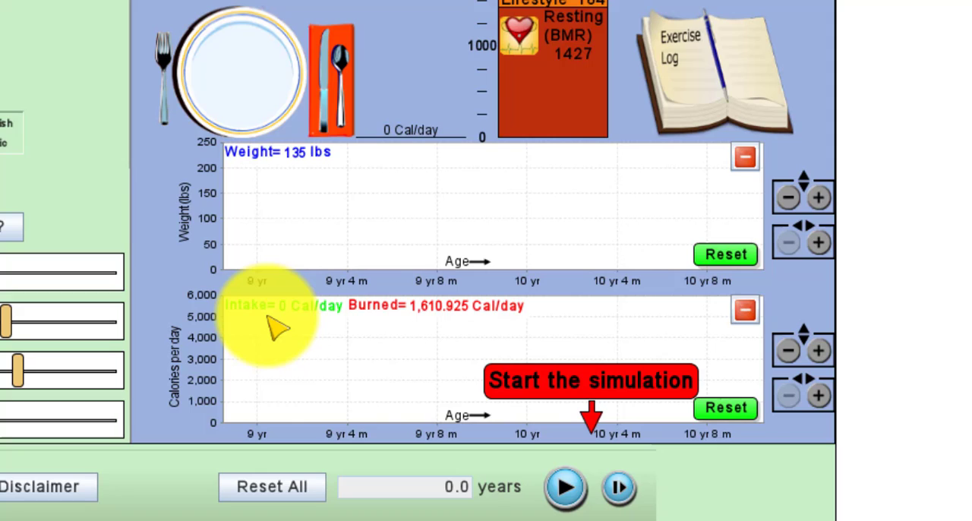
{"action": "mouse_move", "coordinate": [300, 318]}
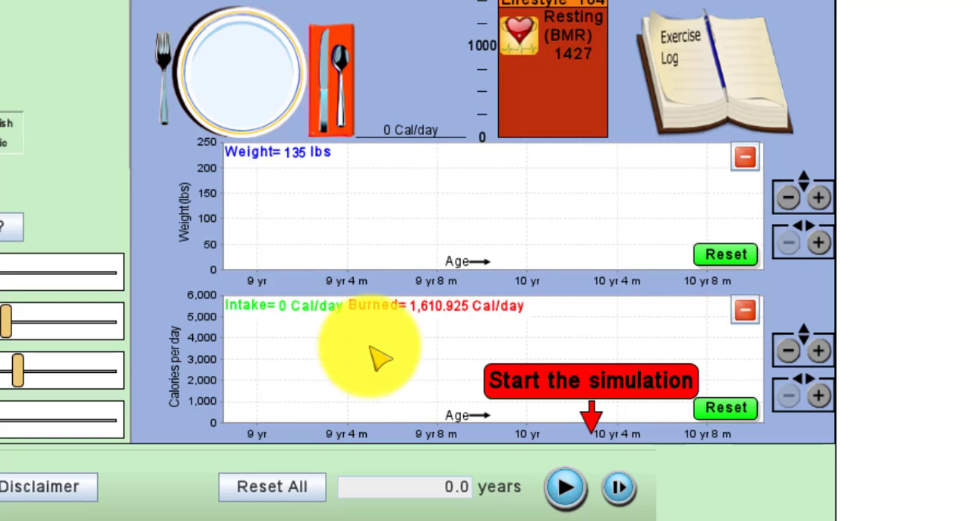
{"action": "mouse_move", "coordinate": [459, 322]}
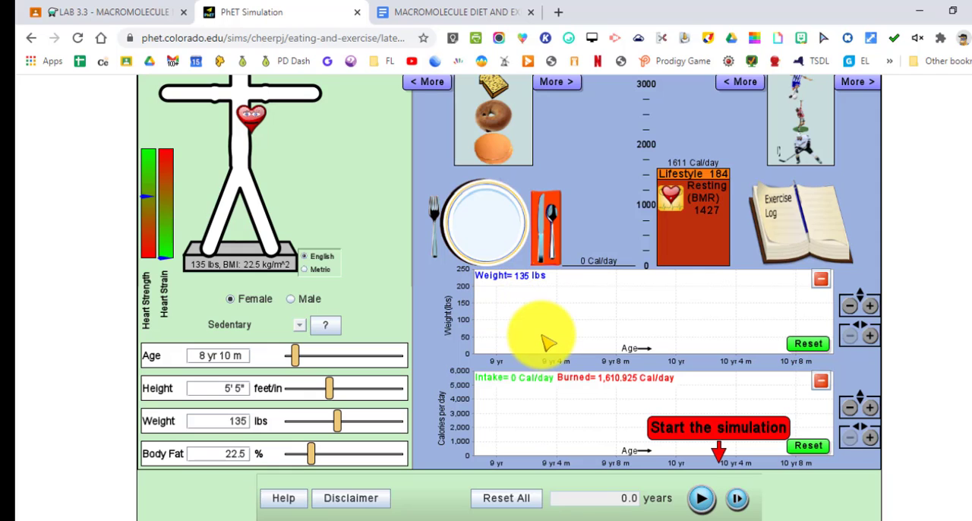
{"action": "mouse_move", "coordinate": [637, 345]}
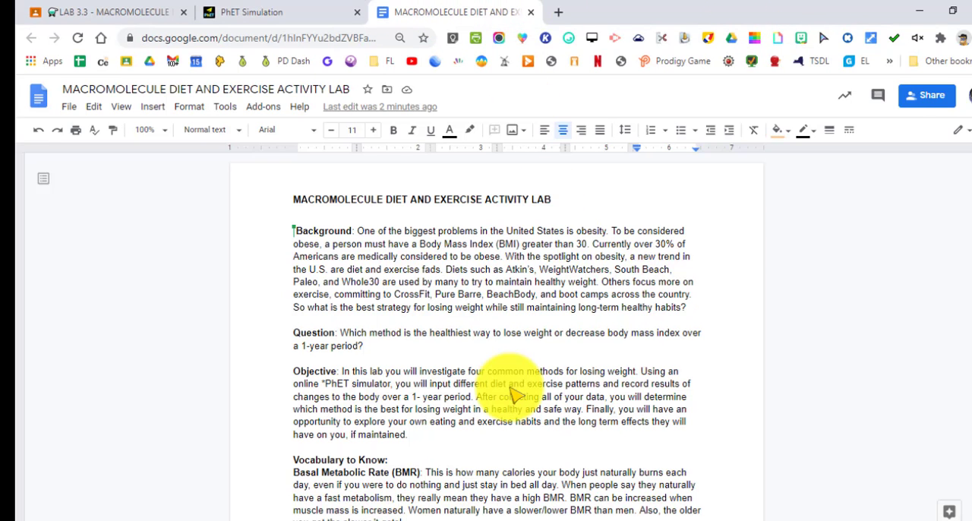
{"action": "scroll", "scroll_direction": "down", "scroll_amount": 3}
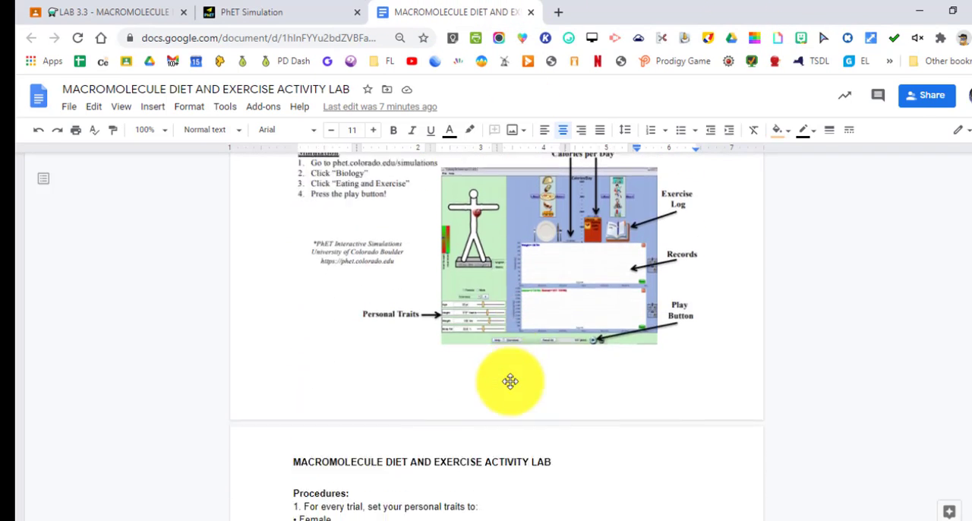
{"action": "scroll", "scroll_direction": "down", "scroll_amount": 3}
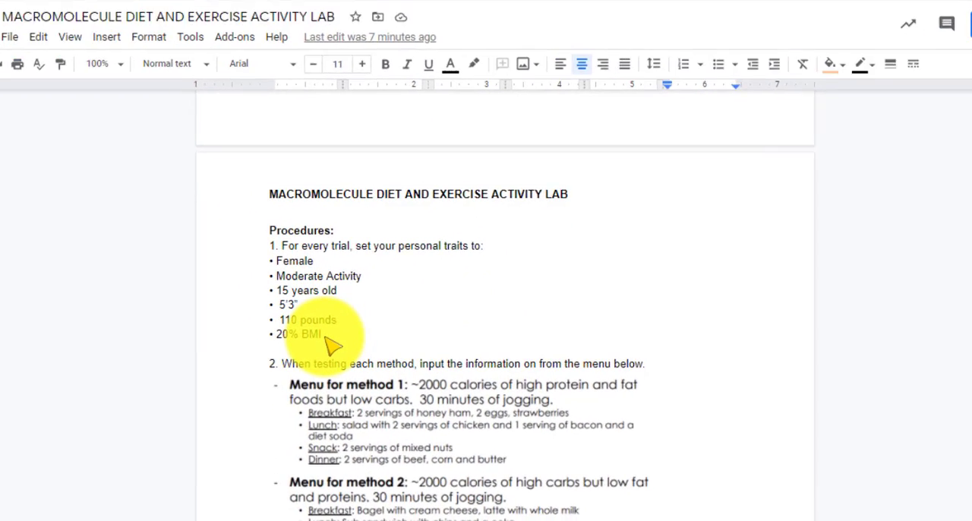
{"action": "scroll", "scroll_direction": "down", "scroll_amount": 3}
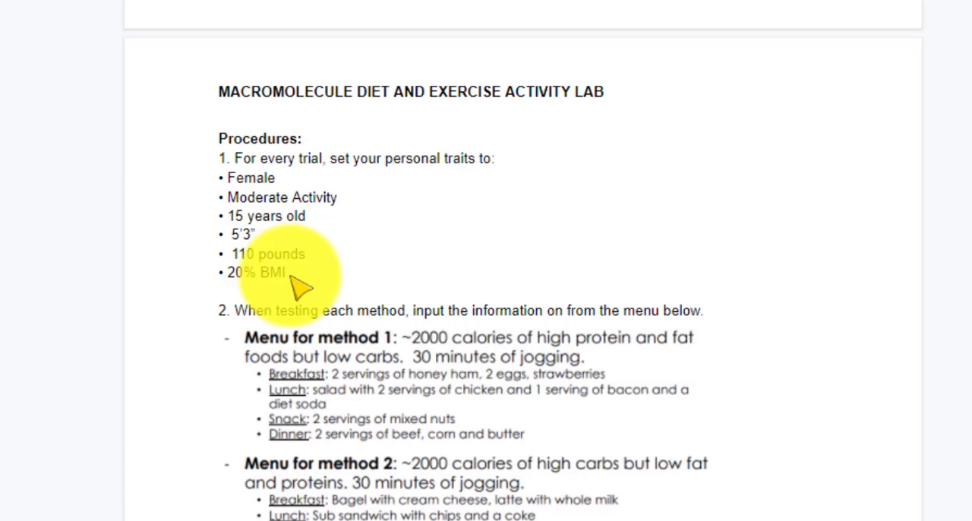
{"action": "scroll", "scroll_direction": "down", "scroll_amount": 3}
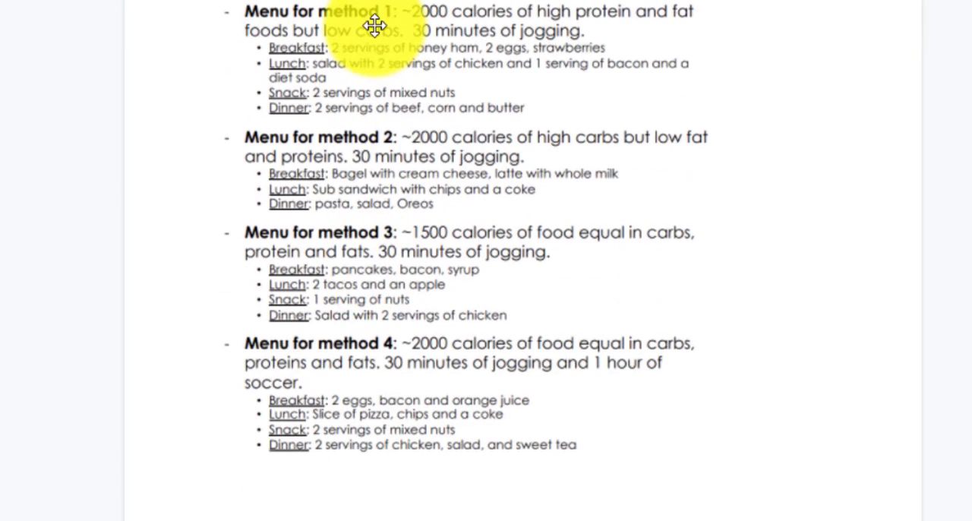
{"action": "mouse_move", "coordinate": [351, 278]}
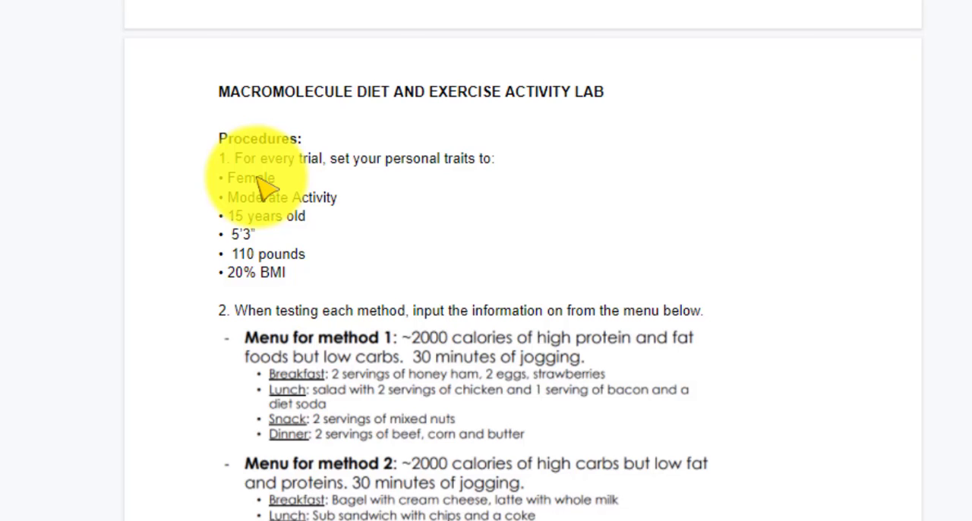
{"action": "mouse_move", "coordinate": [284, 235]}
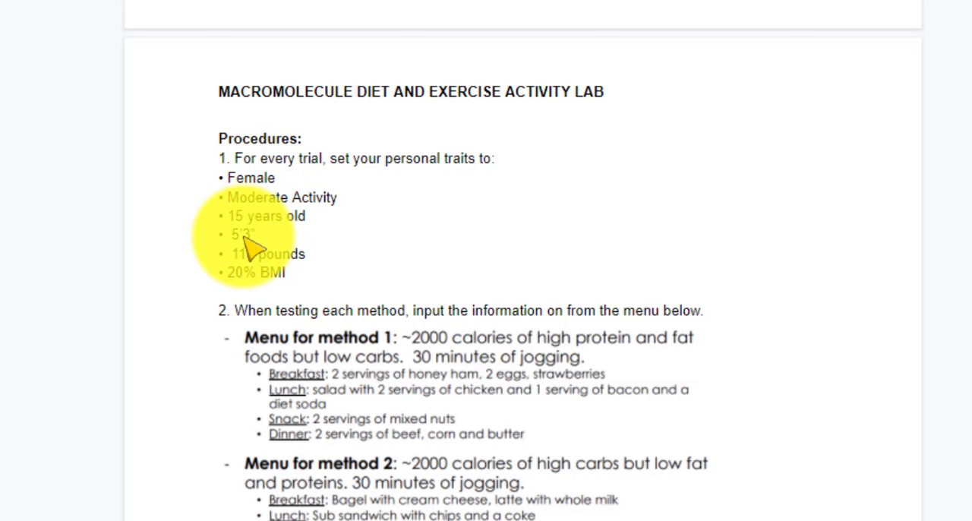
{"action": "mouse_move", "coordinate": [269, 288]}
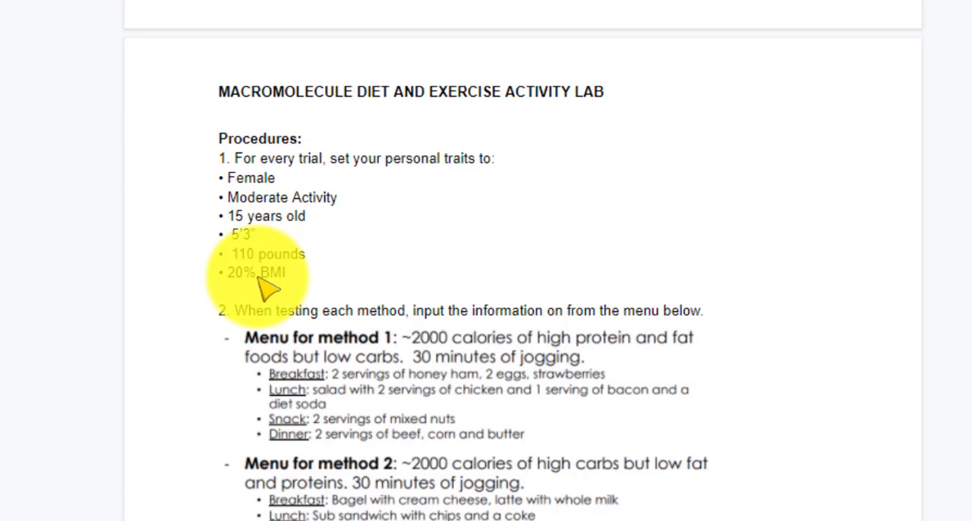
{"action": "scroll", "scroll_direction": "down", "scroll_amount": 3}
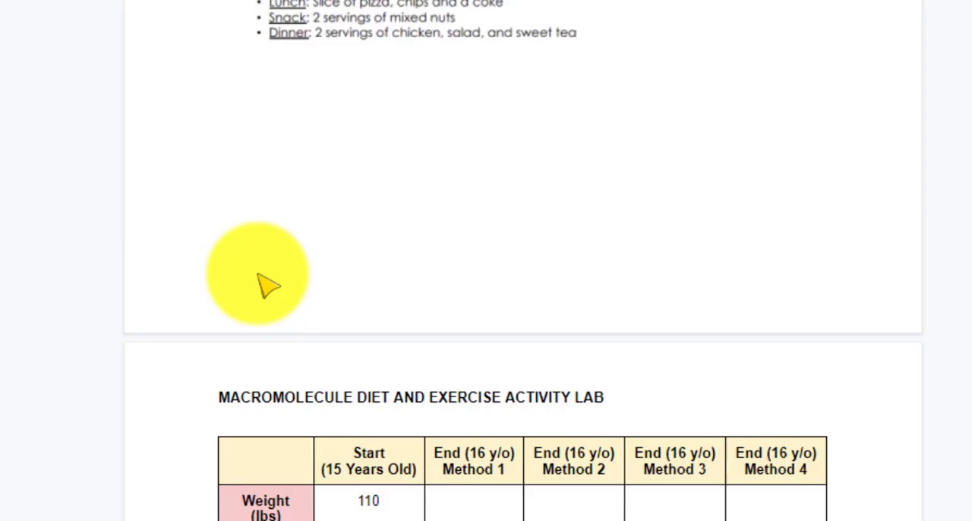
{"action": "scroll", "scroll_direction": "down", "scroll_amount": 3}
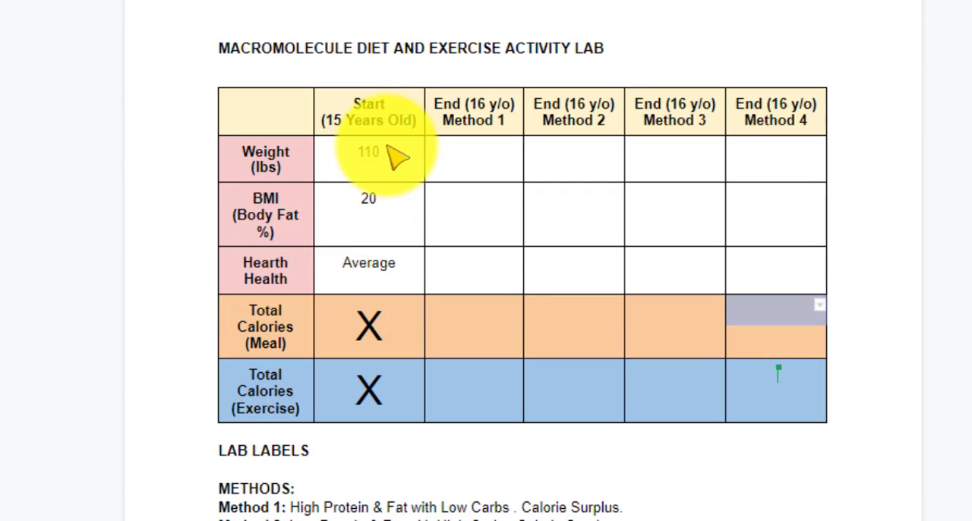
{"action": "mouse_move", "coordinate": [394, 220]}
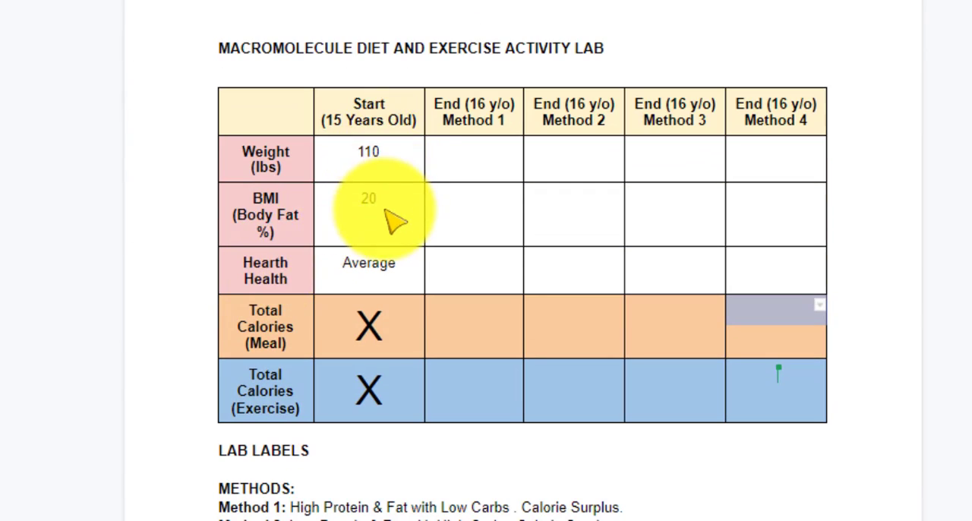
{"action": "mouse_move", "coordinate": [368, 269]}
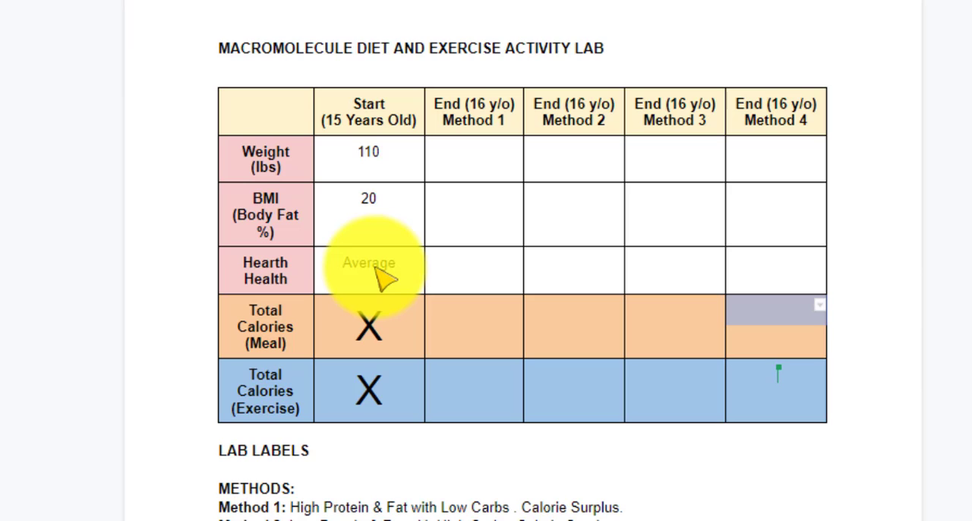
{"action": "mouse_move", "coordinate": [395, 274]}
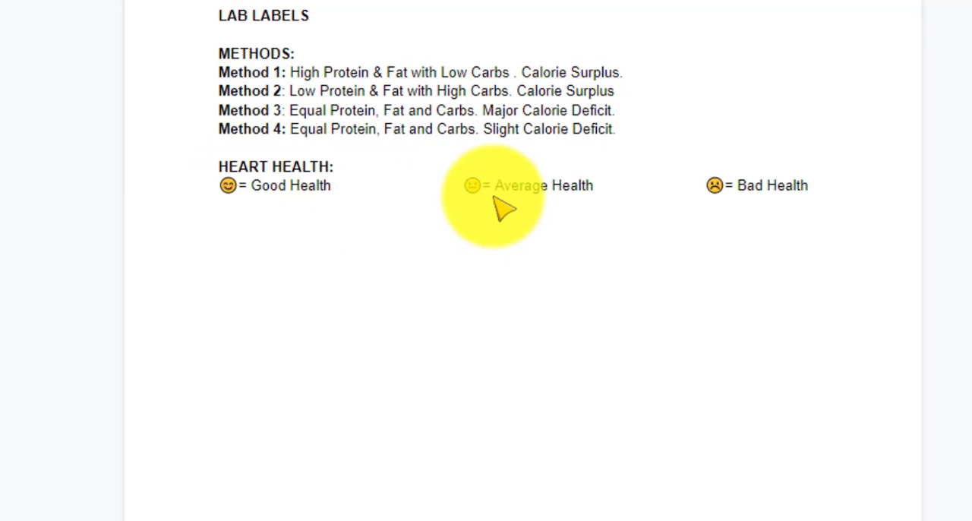
{"action": "mouse_move", "coordinate": [740, 212]}
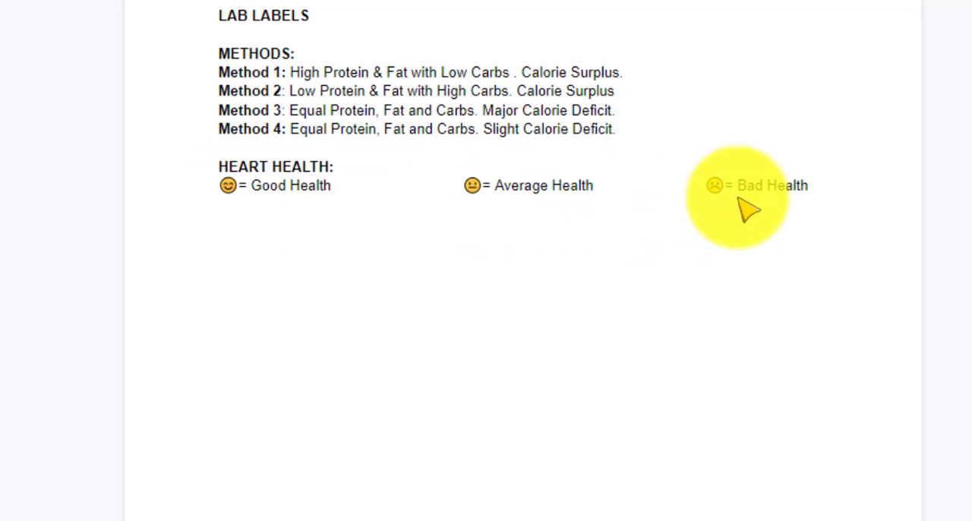
{"action": "mouse_move", "coordinate": [733, 213]}
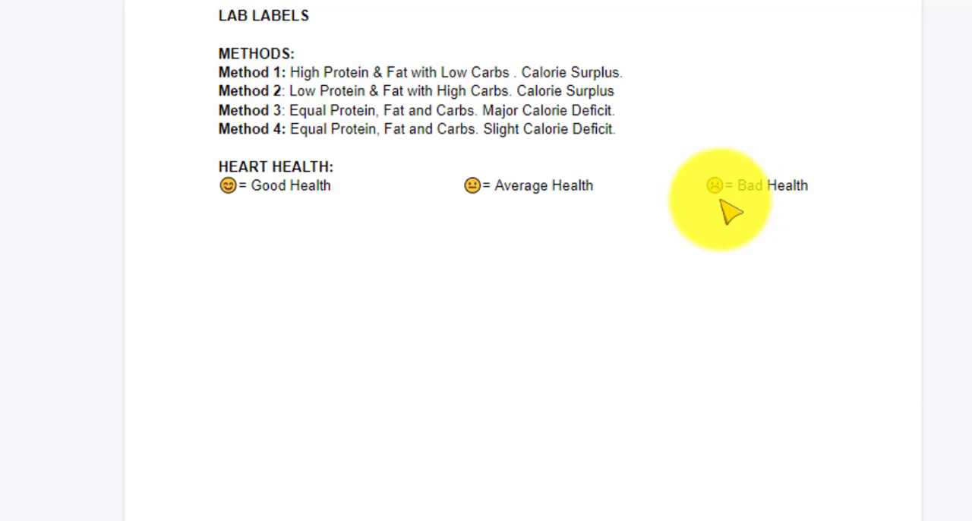
{"action": "mouse_move", "coordinate": [266, 89]}
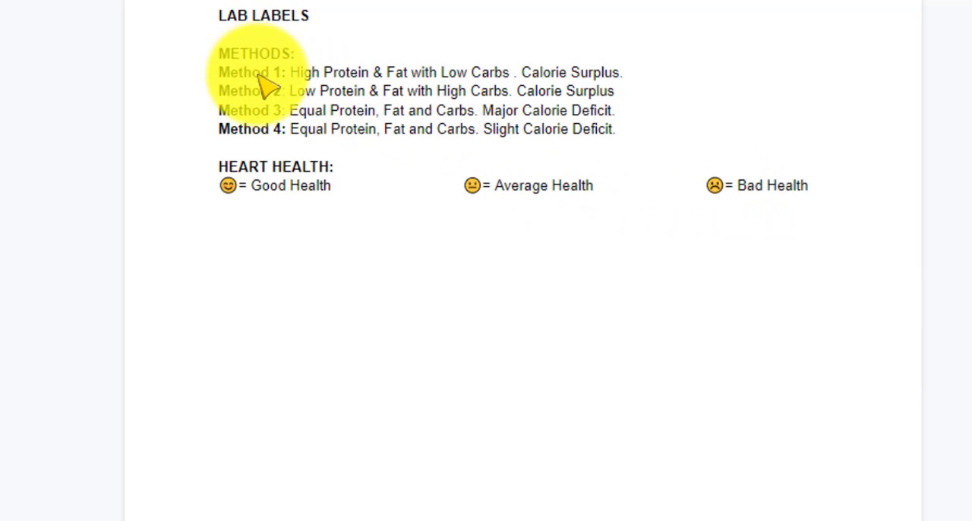
{"action": "mouse_move", "coordinate": [649, 72]}
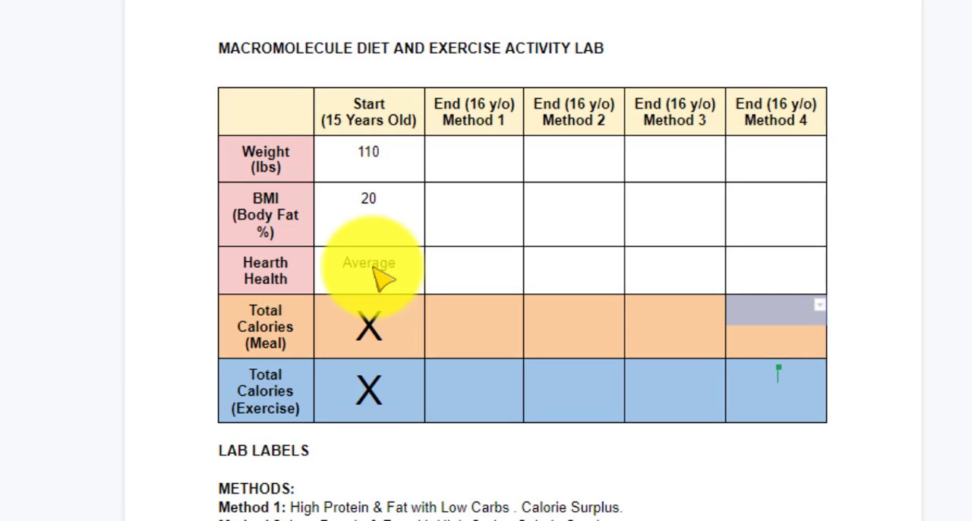
- Set the person to Moderate Activity, age 15, and height 5'3"
{"action": "scroll", "scroll_direction": "down", "scroll_amount": 3}
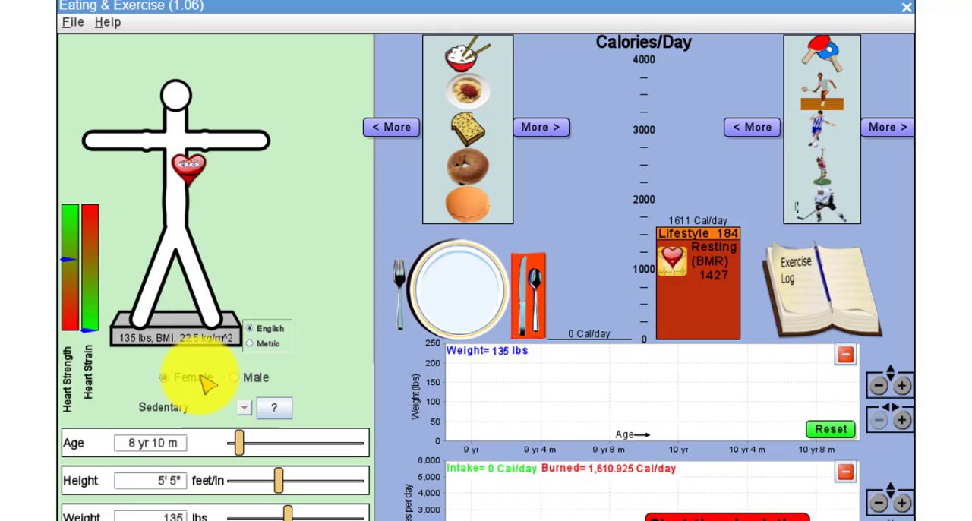
{"action": "left_click", "coordinate": [243, 408]}
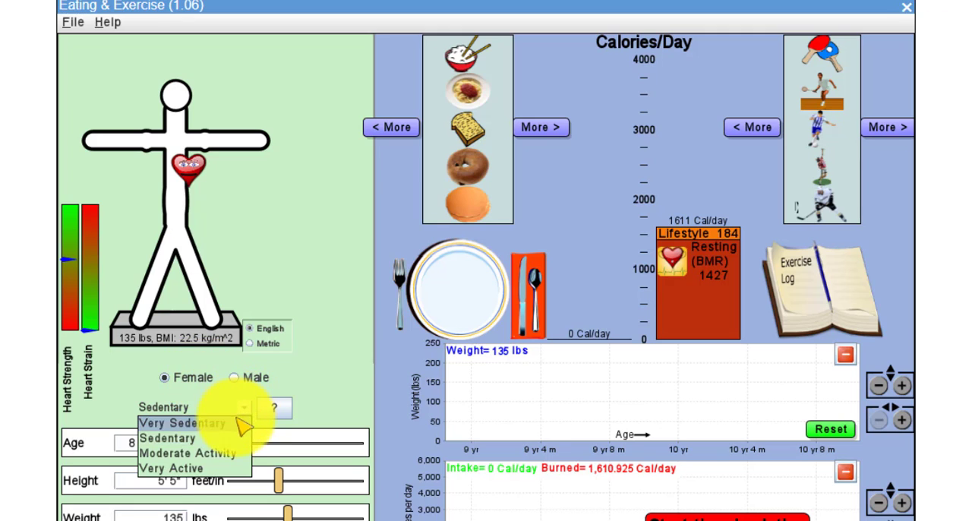
{"action": "left_click", "coordinate": [195, 453]}
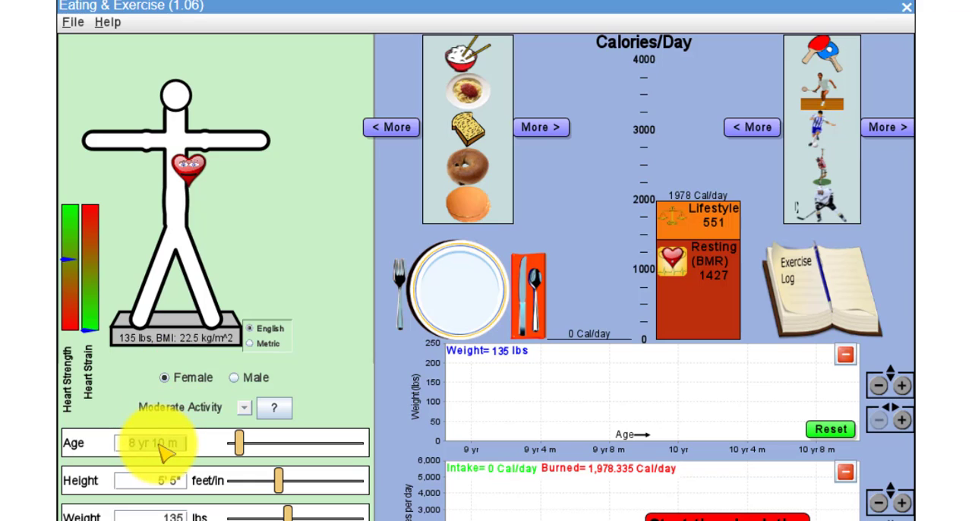
{"action": "type", "text": "15"}
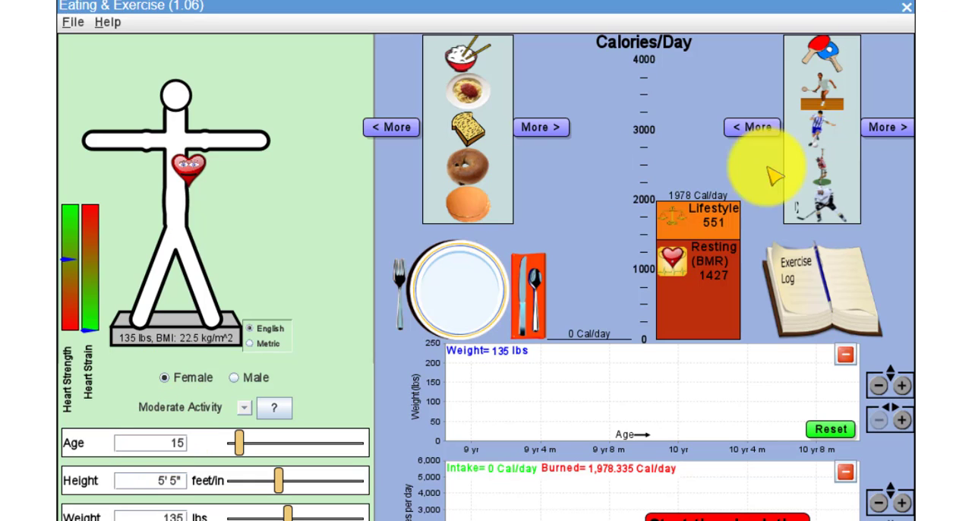
{"action": "scroll", "scroll_direction": "down", "scroll_amount": 3}
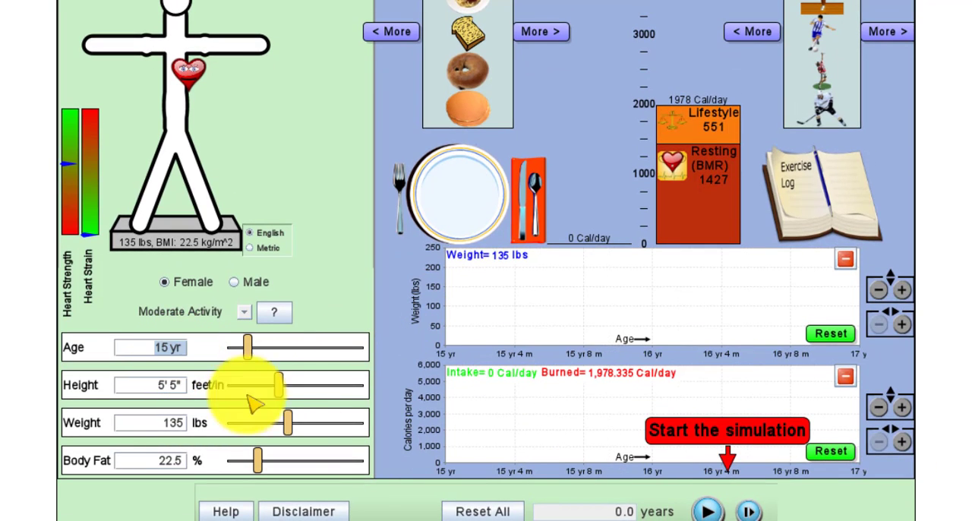
{"action": "left_click_drag", "start_coordinate": [273, 385], "coordinate": [269, 385]}
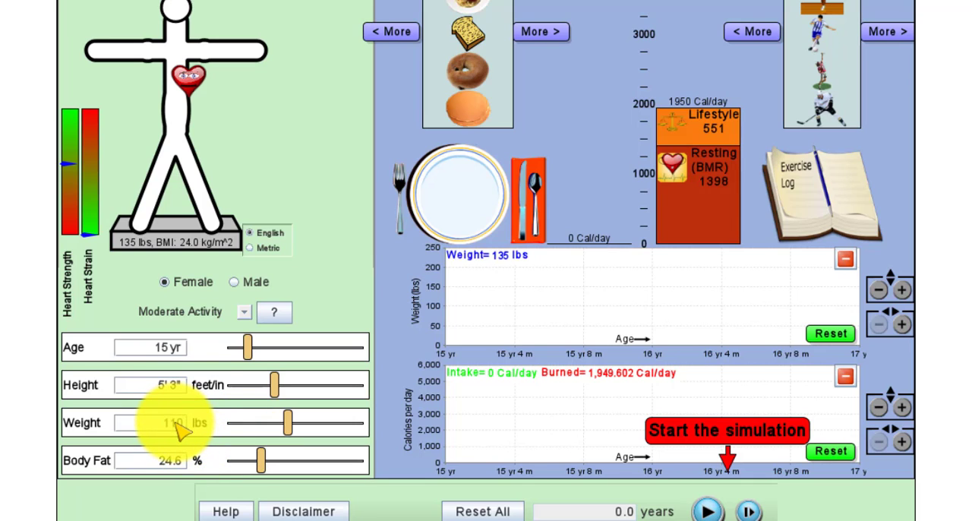
{"action": "mouse_move", "coordinate": [170, 467]}
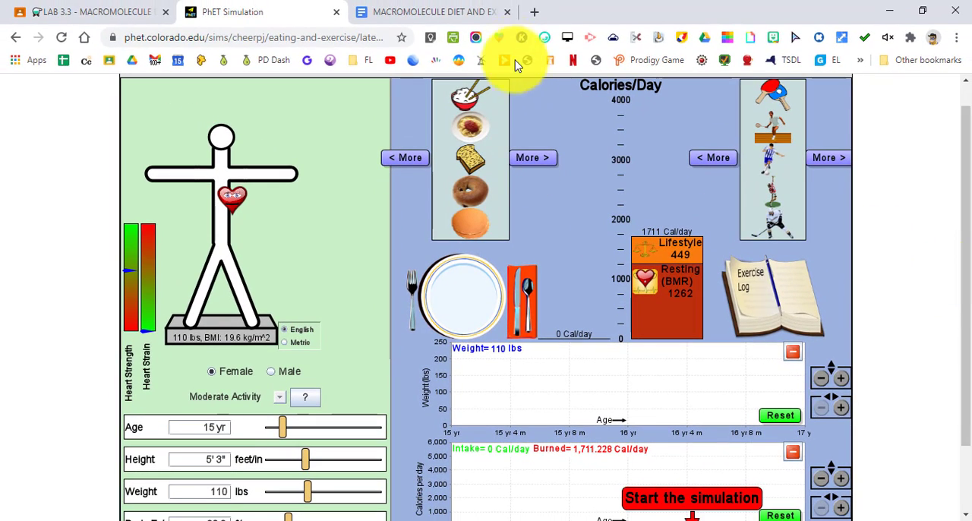
- Scroll through the lab document's Procedures and Menu for method 1
{"action": "left_click", "coordinate": [433, 12]}
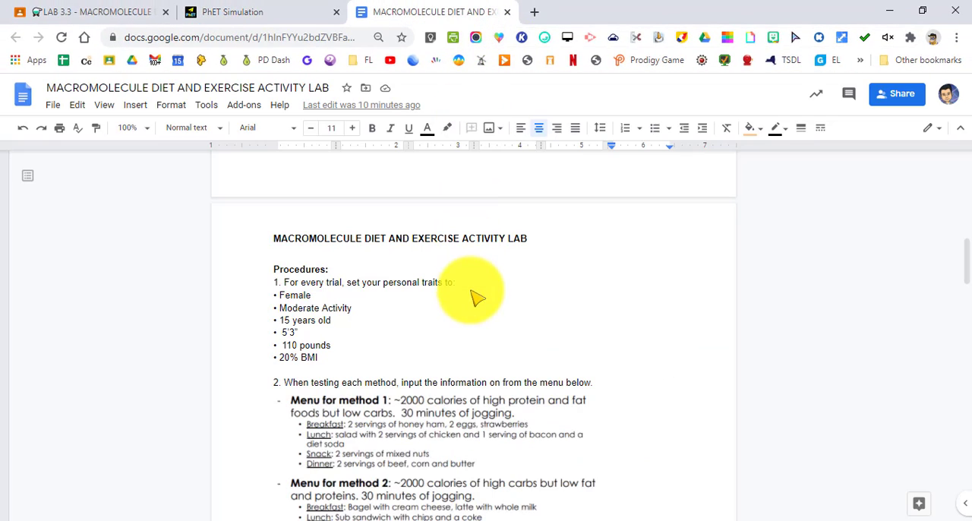
{"action": "scroll", "scroll_direction": "down", "scroll_amount": 3}
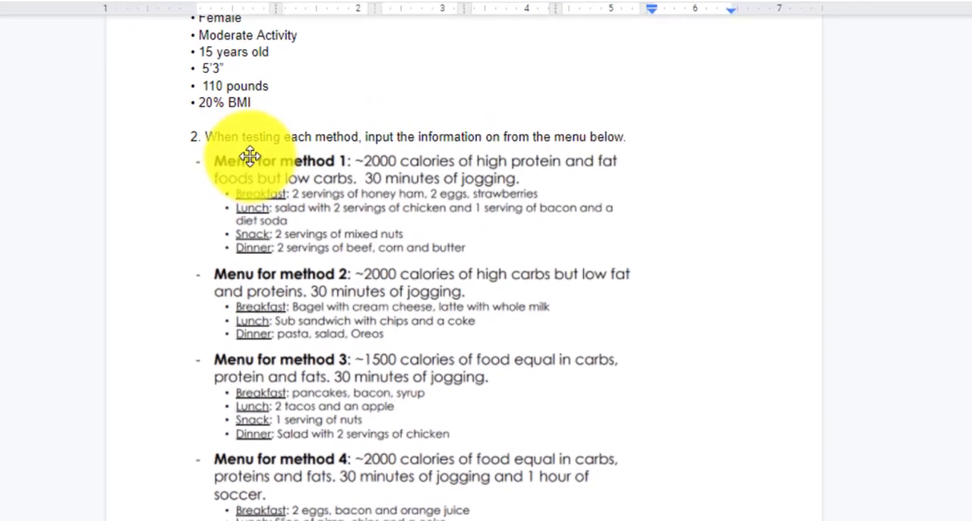
{"action": "scroll", "scroll_direction": "down", "scroll_amount": 3}
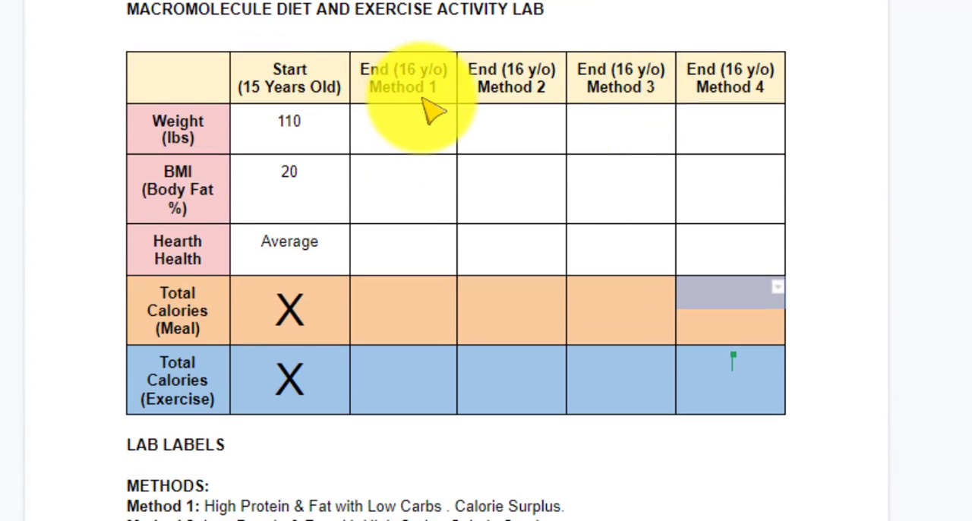
{"action": "scroll", "scroll_direction": "down", "scroll_amount": 3}
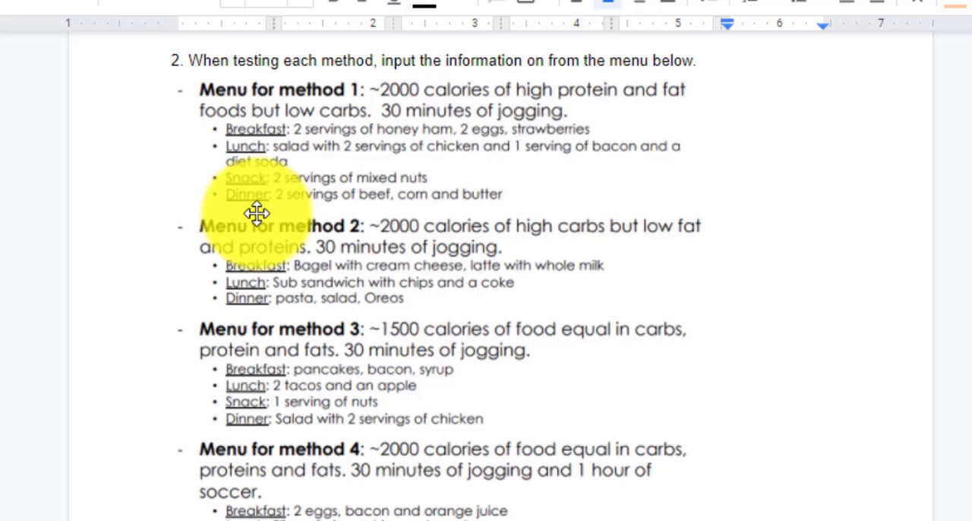
{"action": "mouse_move", "coordinate": [463, 304]}
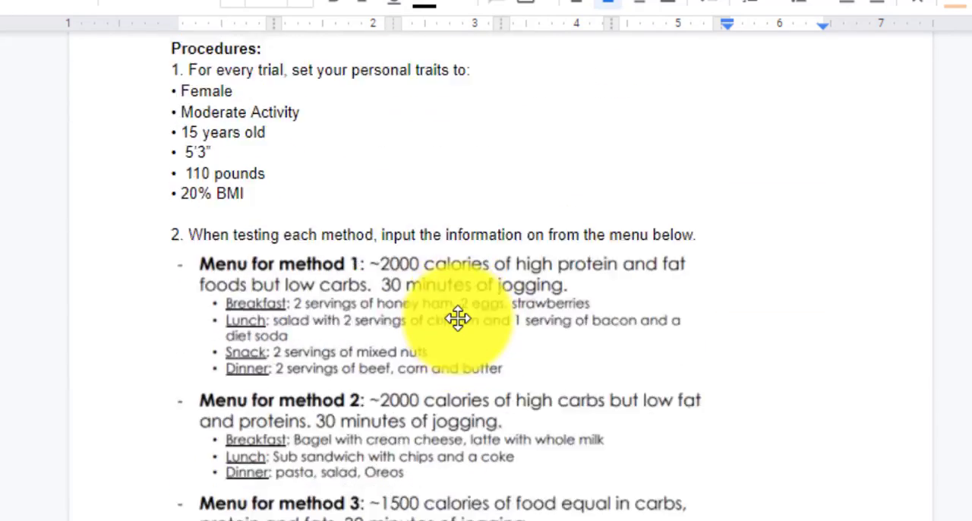
{"action": "scroll", "scroll_direction": "down", "scroll_amount": 3}
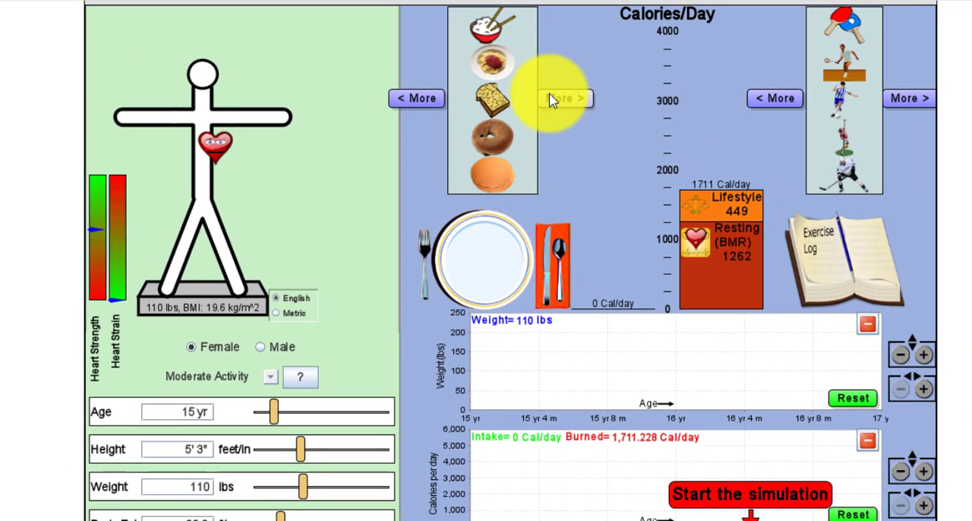
- Show the next page of food choices
{"action": "left_click", "coordinate": [564, 98]}
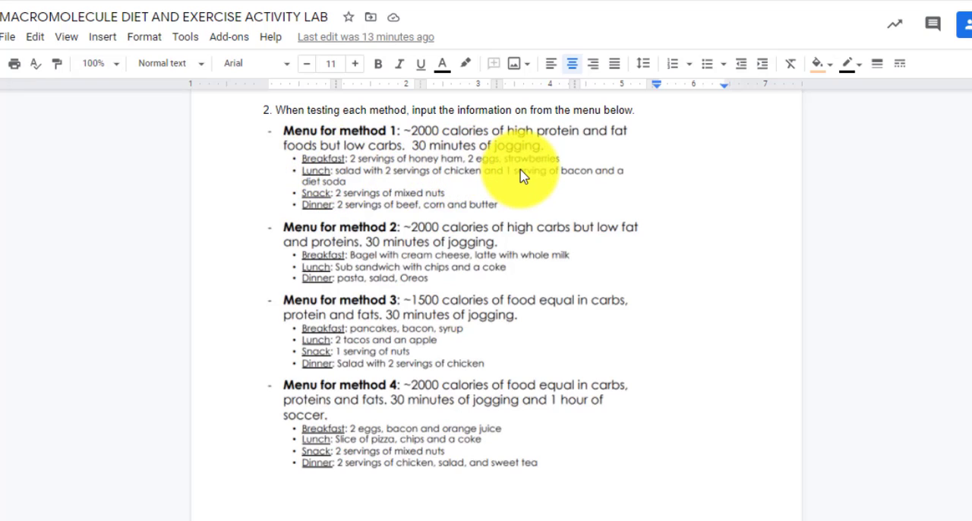
{"action": "mouse_move", "coordinate": [361, 190]}
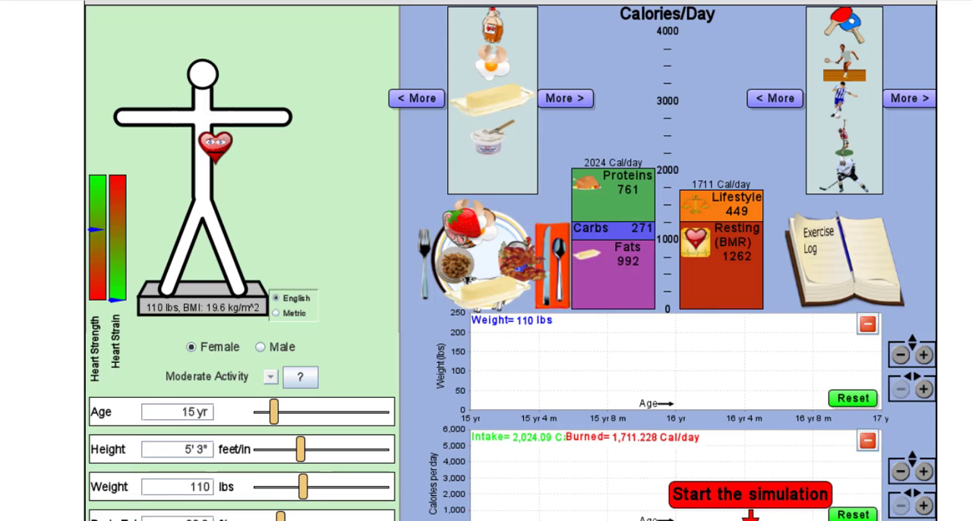
{"action": "mouse_move", "coordinate": [485, 247]}
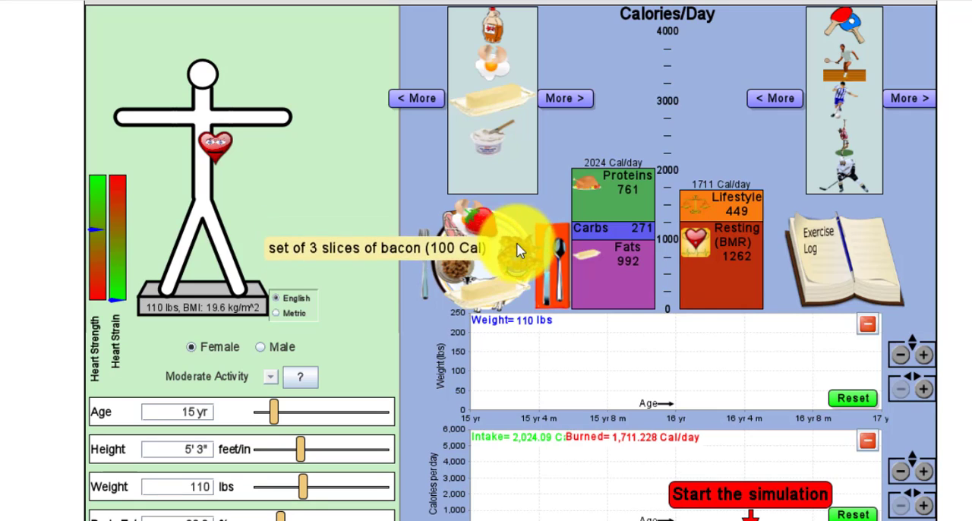
{"action": "mouse_move", "coordinate": [520, 243]}
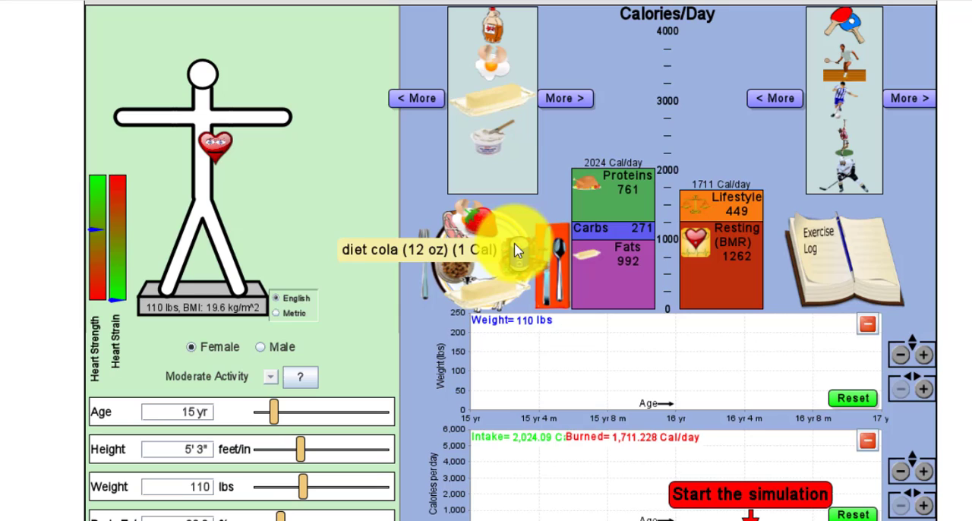
{"action": "mouse_move", "coordinate": [485, 298]}
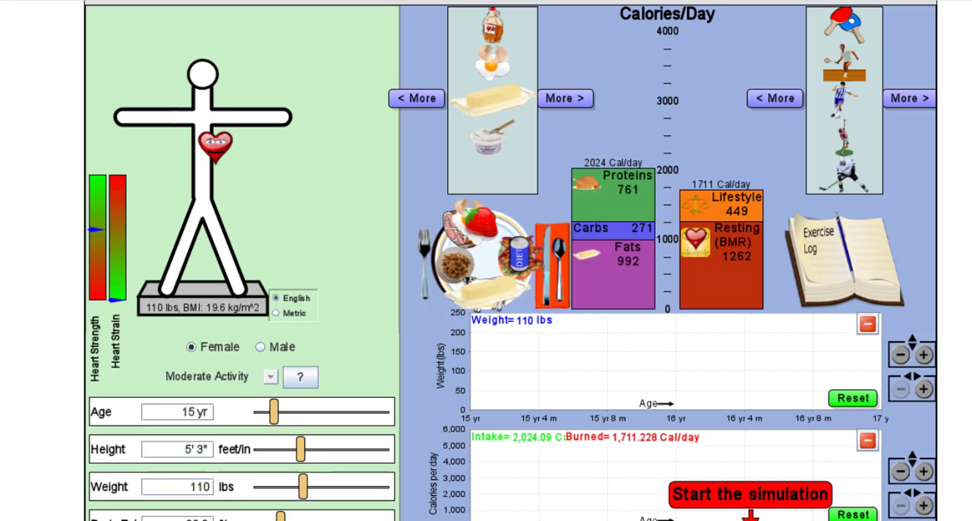
- Add 15 minutes of jogging to the Exercise Log, bringing calories burned to 1,814 Cal/day
{"action": "left_click", "coordinate": [774, 98]}
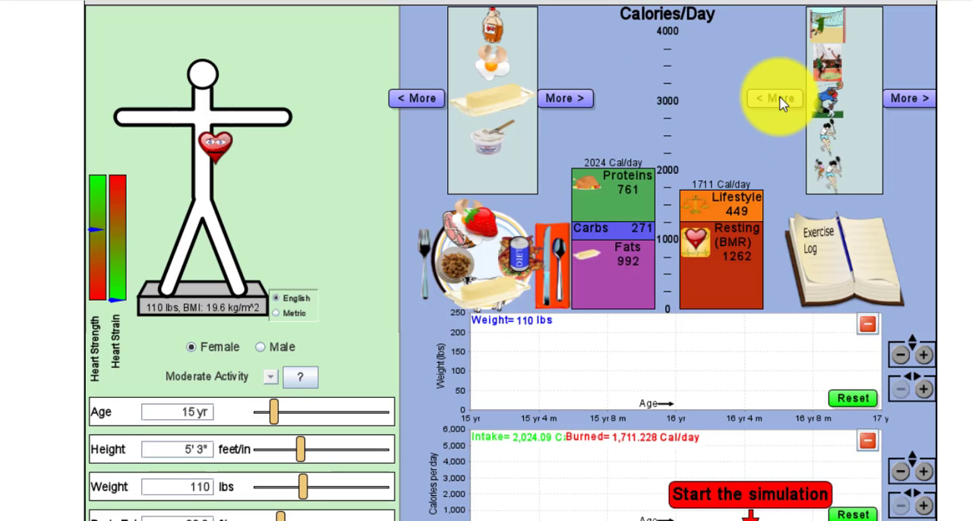
{"action": "left_click", "coordinate": [773, 98]}
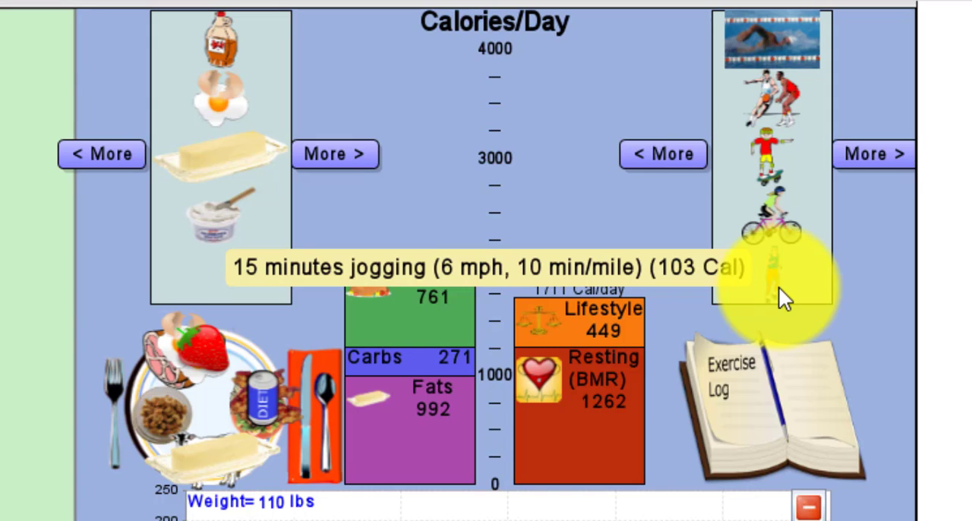
{"action": "left_click", "coordinate": [774, 258]}
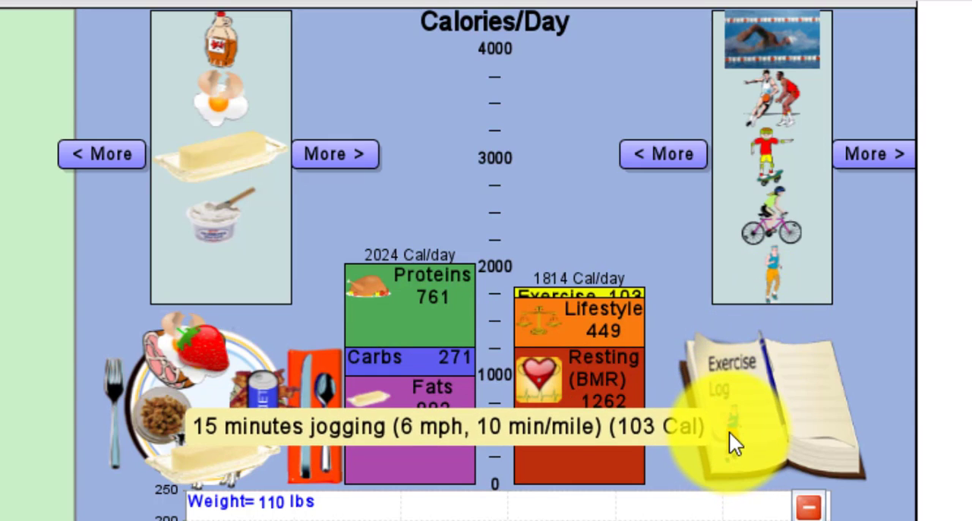
{"action": "left_click", "coordinate": [733, 433]}
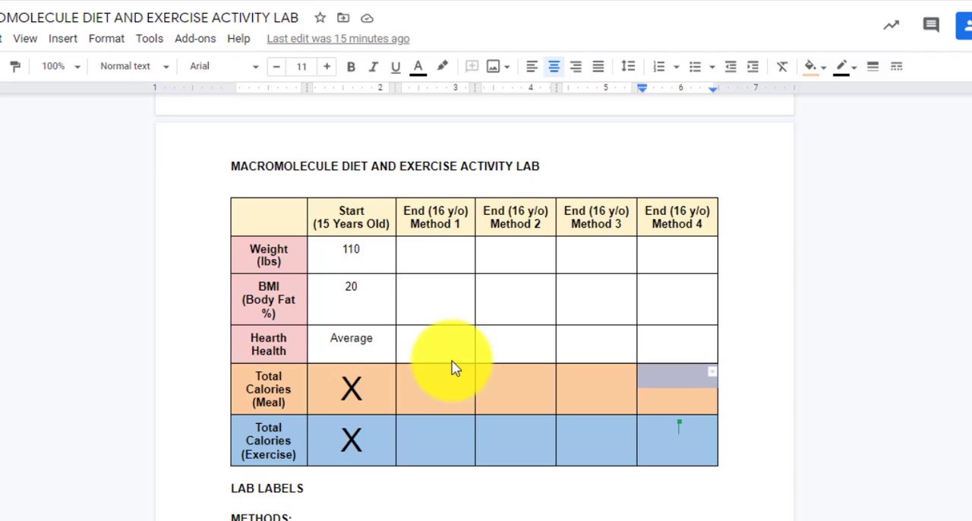
{"action": "mouse_move", "coordinate": [446, 393]}
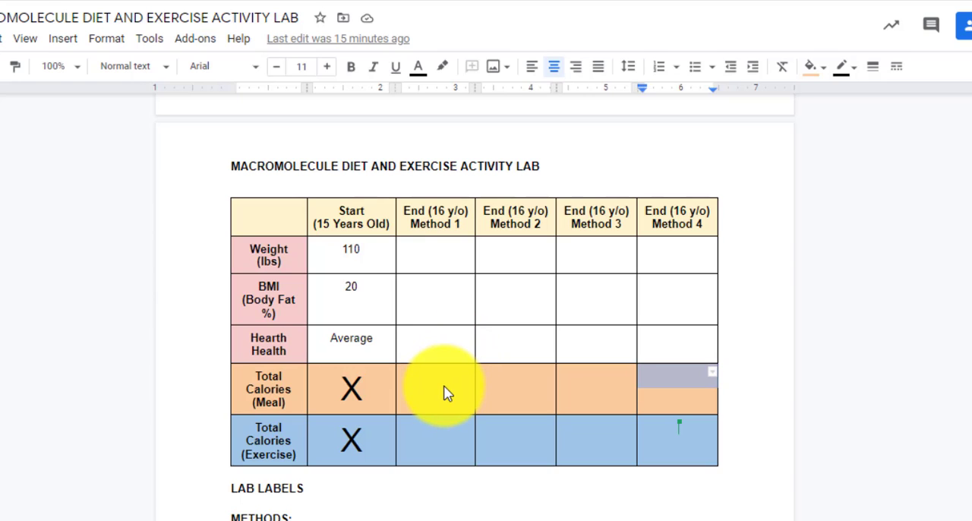
{"action": "mouse_move", "coordinate": [302, 400]}
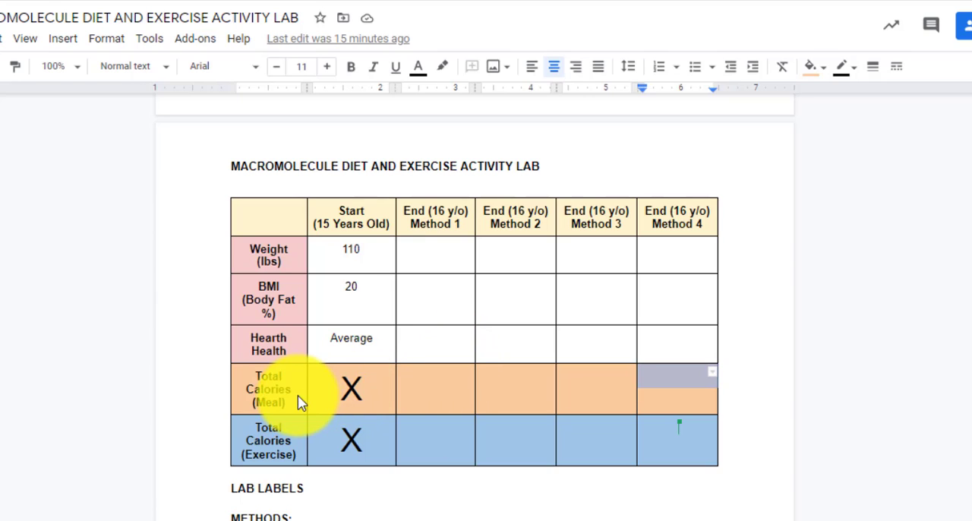
{"action": "mouse_move", "coordinate": [292, 398]}
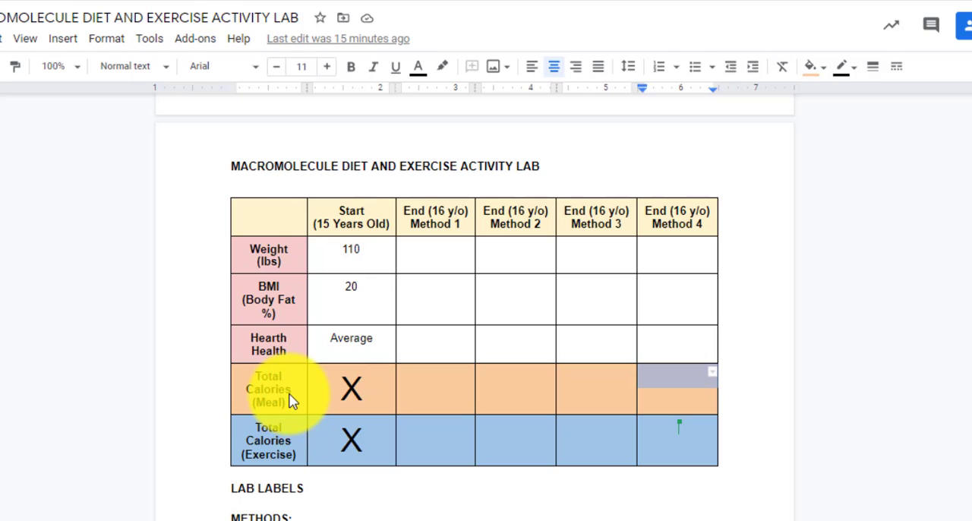
{"action": "mouse_move", "coordinate": [292, 452]}
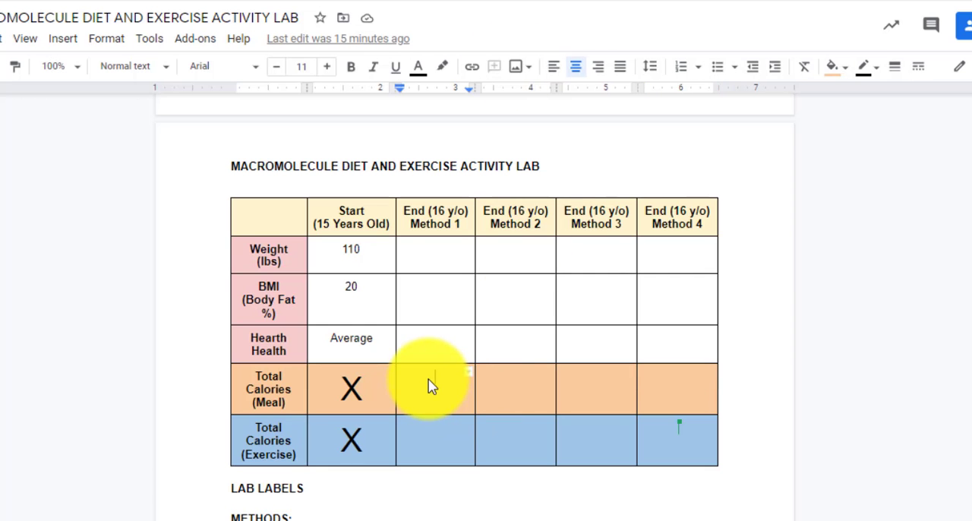
- Enter 2024 meal calories and 1941 exercise calories in the Method 1 column
{"action": "type", "text": "2024"}
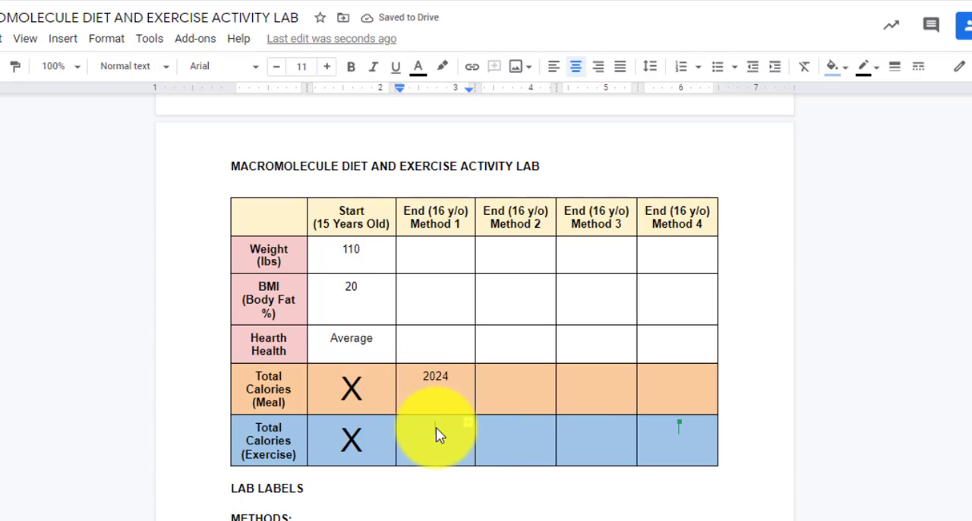
{"action": "type", "text": "1941"}
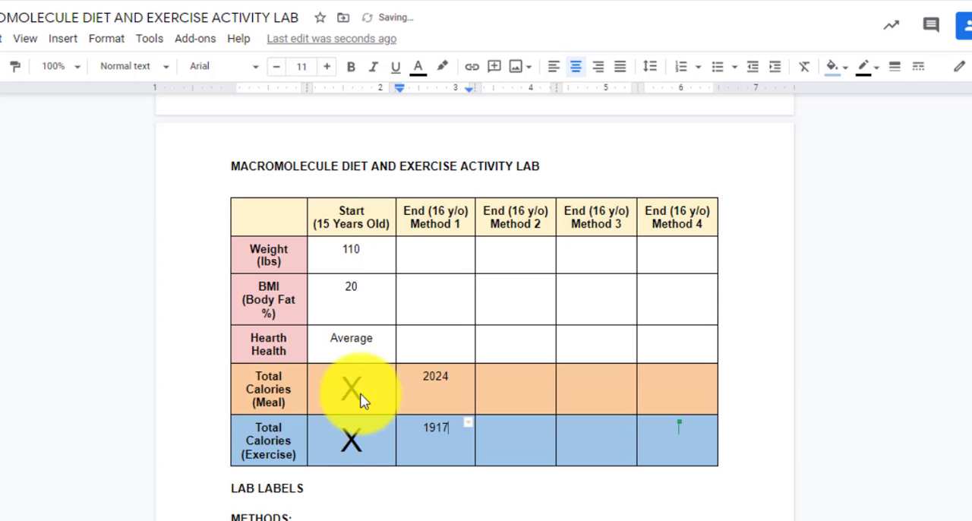
{"action": "scroll", "scroll_direction": "down", "scroll_amount": 3}
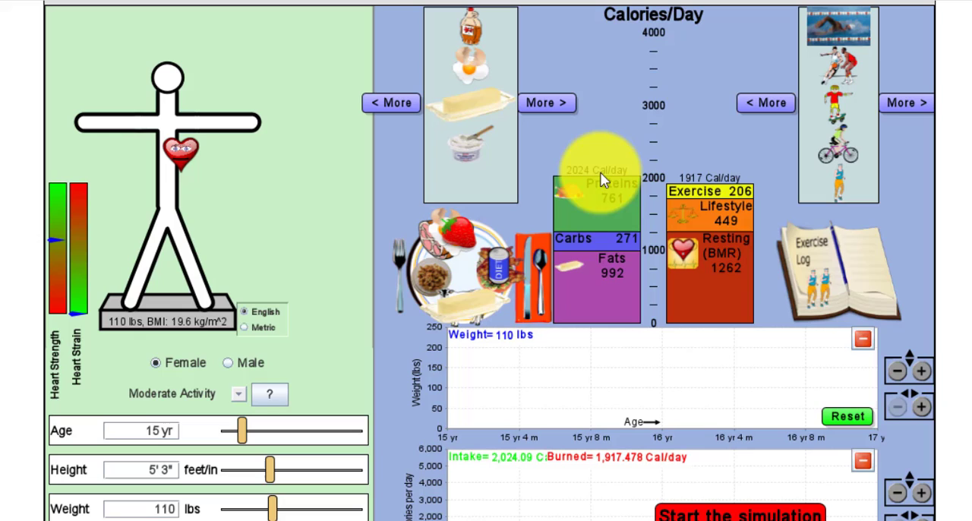
{"action": "mouse_move", "coordinate": [714, 189]}
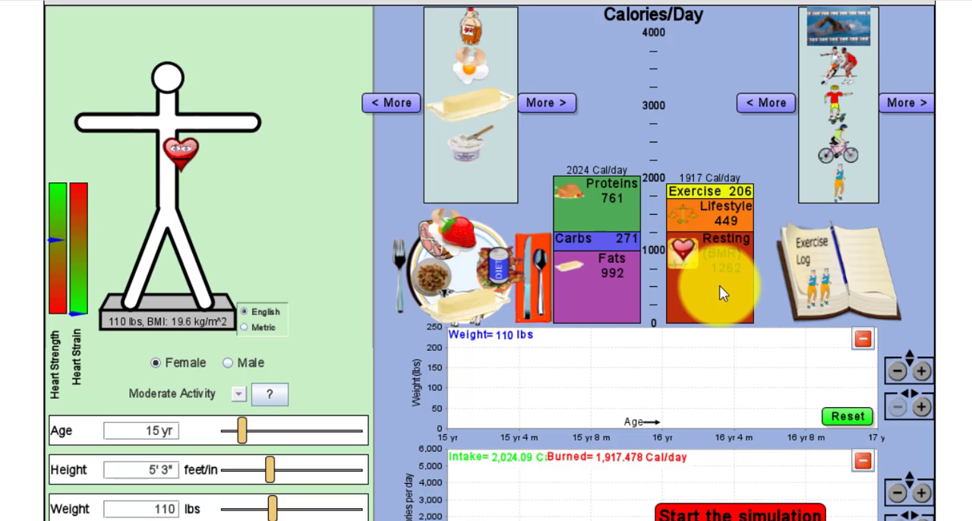
- Run the simulation to 1.0 years, weight climbing to about 116.7 lbs, then pause
{"action": "scroll", "scroll_direction": "down", "scroll_amount": 3}
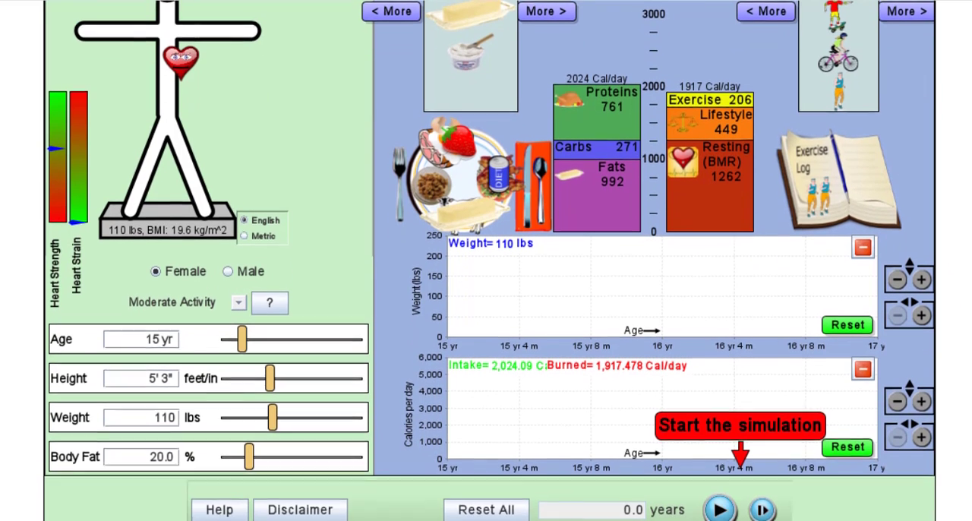
{"action": "left_click", "coordinate": [718, 509]}
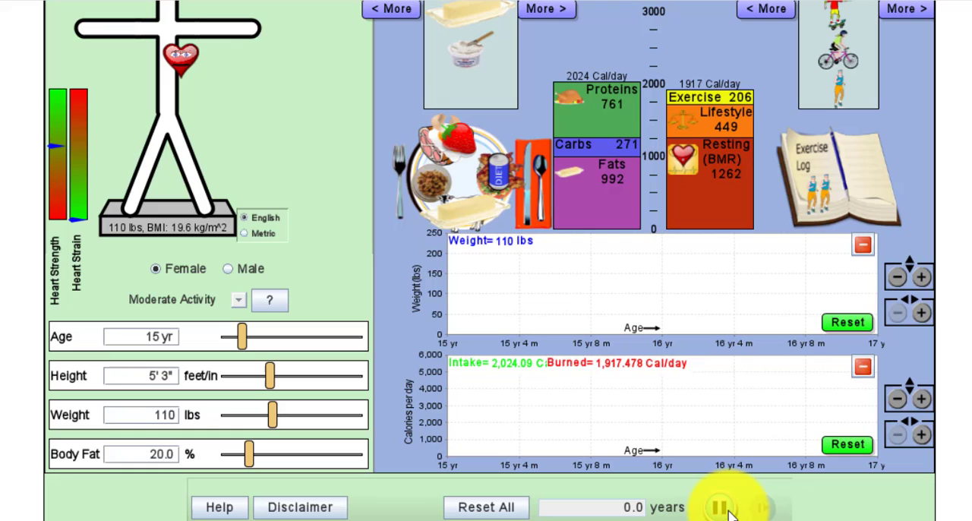
{"action": "left_click", "coordinate": [717, 507]}
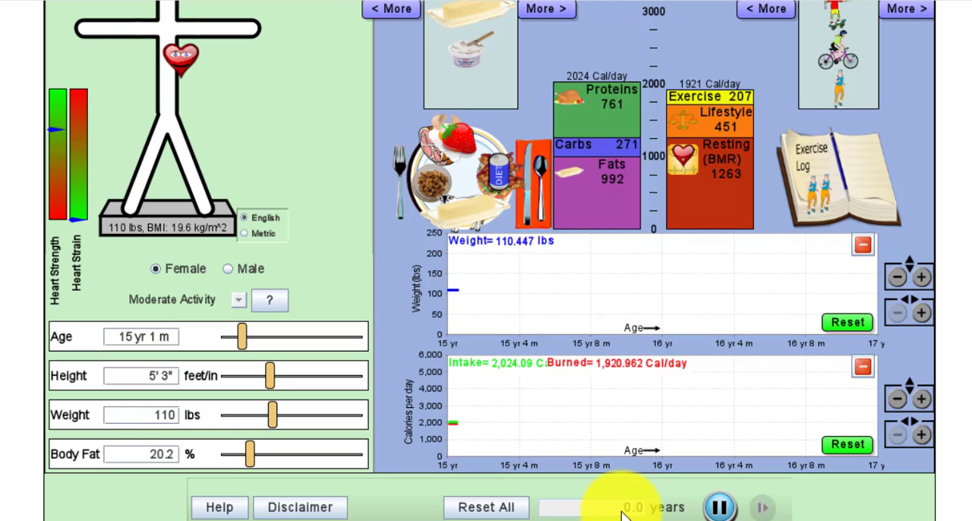
{"action": "left_click", "coordinate": [718, 507]}
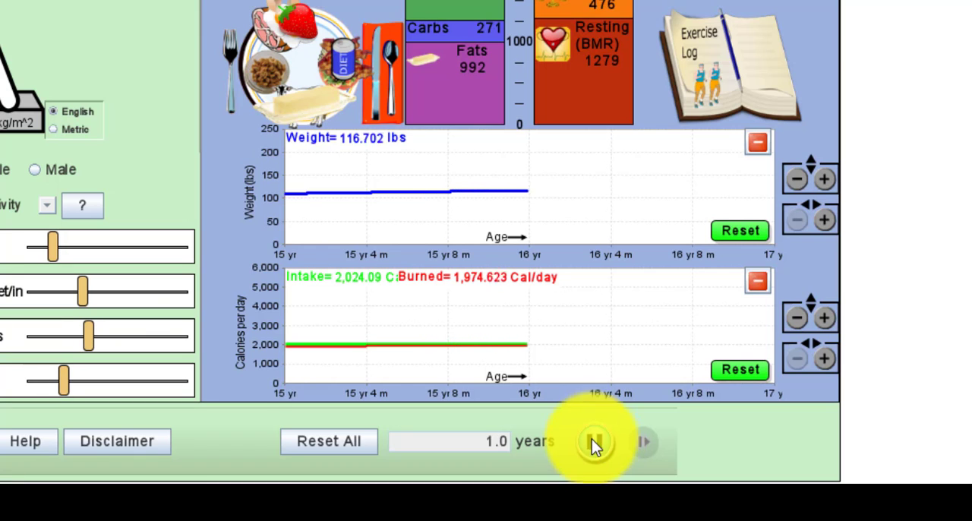
{"action": "left_click", "coordinate": [595, 443]}
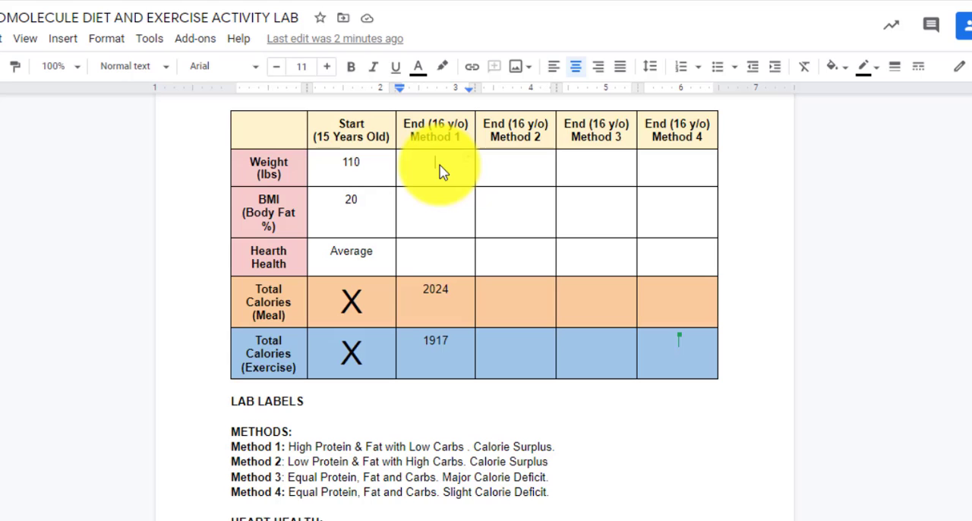
- Enter Method 1 weight 117, BMI 23.1 and heart health Good in the lab table
{"action": "type", "text": "117"}
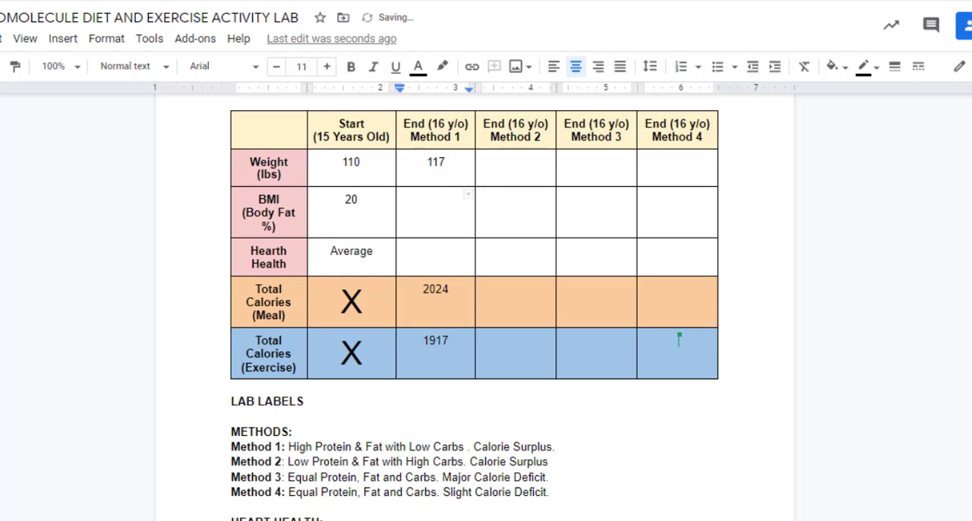
{"action": "type", "text": "23.1"}
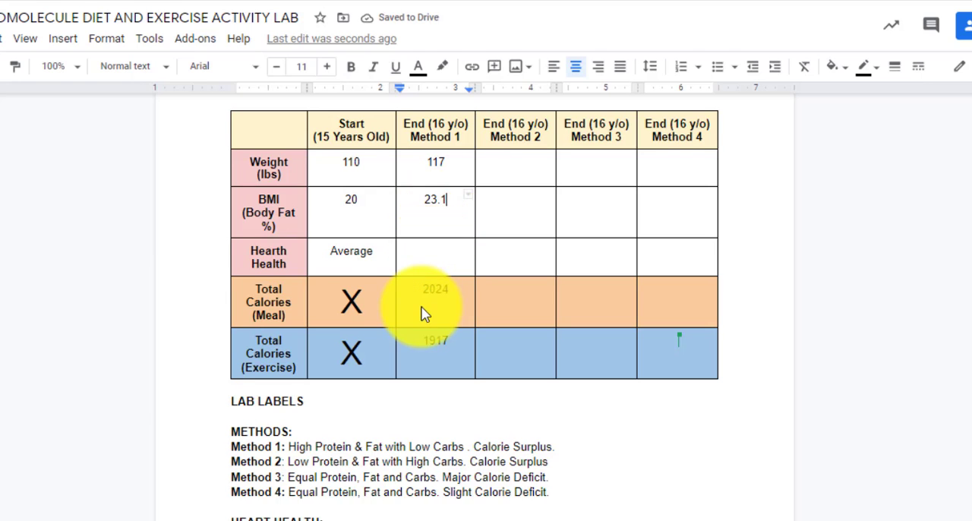
{"action": "scroll", "scroll_direction": "down", "scroll_amount": 3}
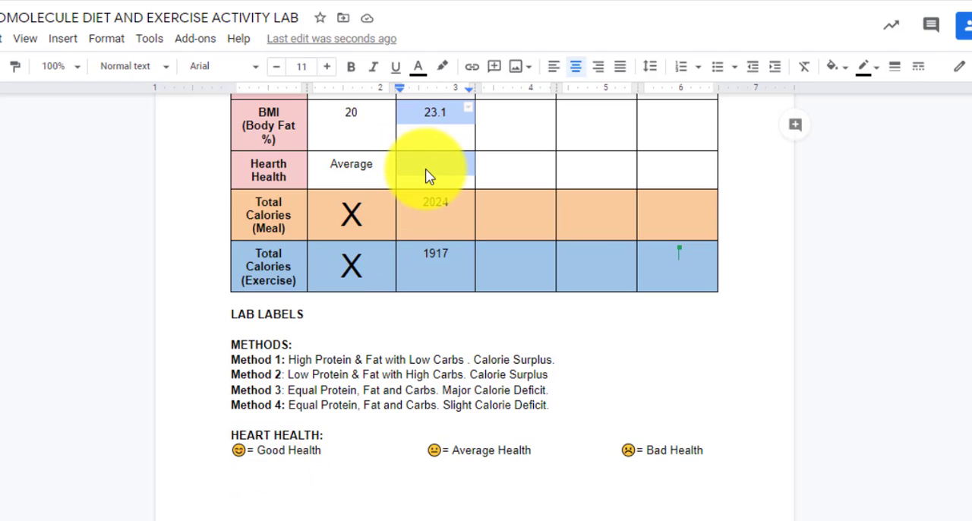
{"action": "type", "text": "Good"}
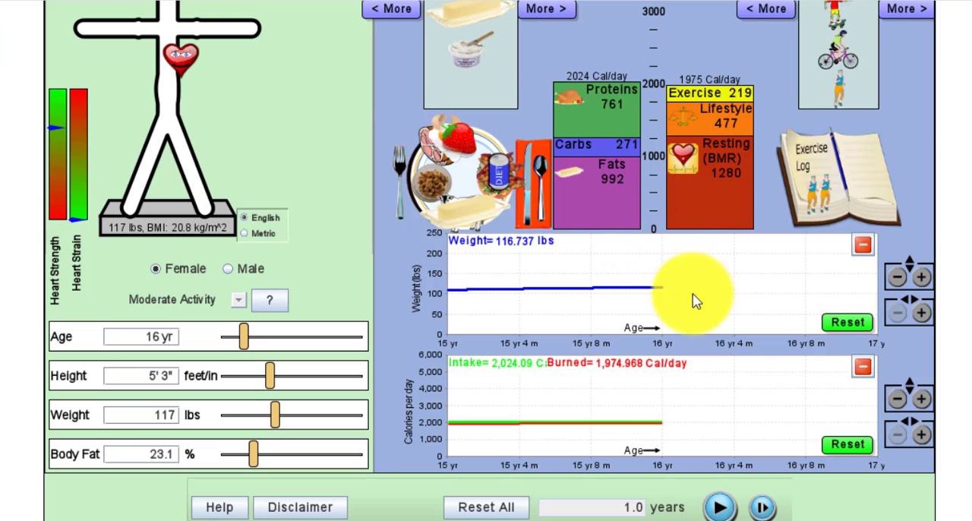
{"action": "mouse_move", "coordinate": [372, 413]}
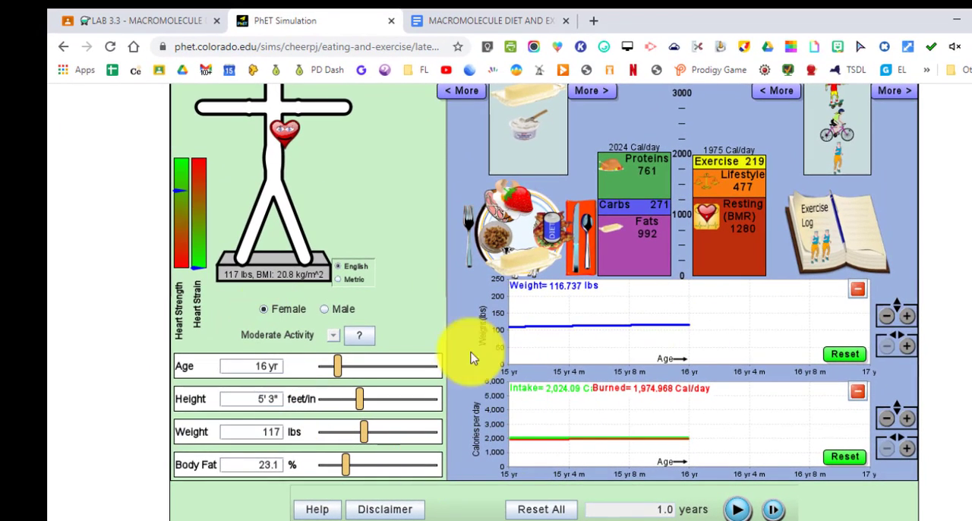
{"action": "mouse_move", "coordinate": [710, 370]}
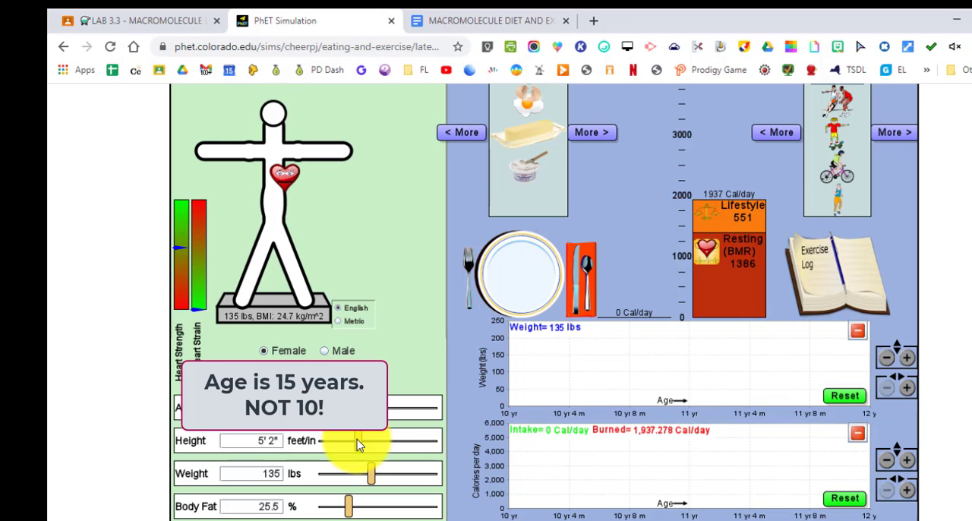
- Set the person's height back to 5'3" and body fat to 20% at 110 lbs
{"action": "left_click_drag", "start_coordinate": [372, 440], "coordinate": [380, 440]}
{"action": "type", "text": "110"}
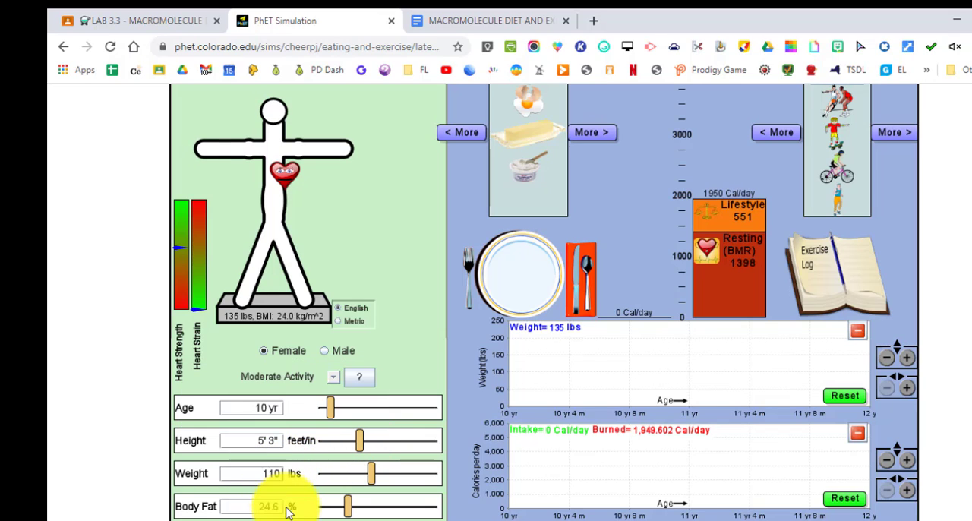
{"action": "left_click_drag", "start_coordinate": [347, 506], "coordinate": [323, 506]}
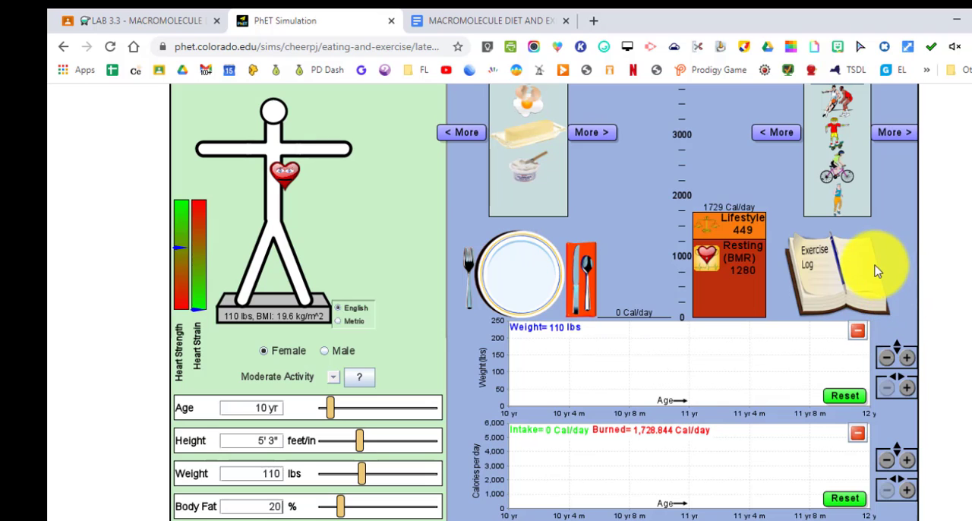
{"action": "left_click", "coordinate": [486, 20]}
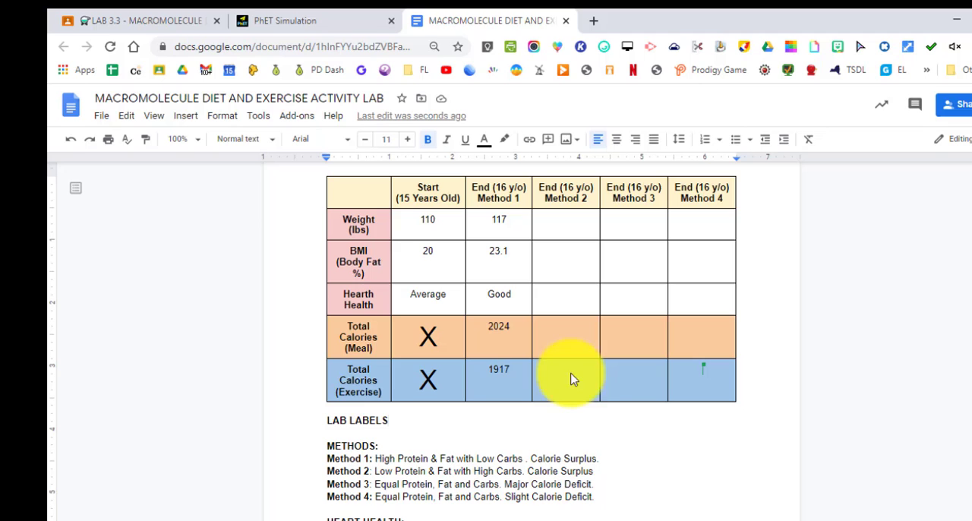
{"action": "mouse_move", "coordinate": [349, 28]}
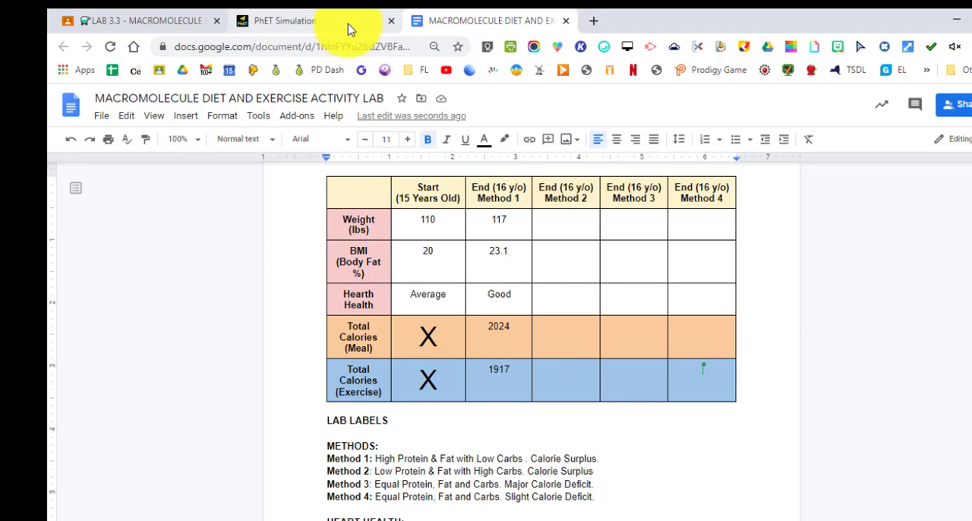
{"action": "left_click", "coordinate": [285, 21]}
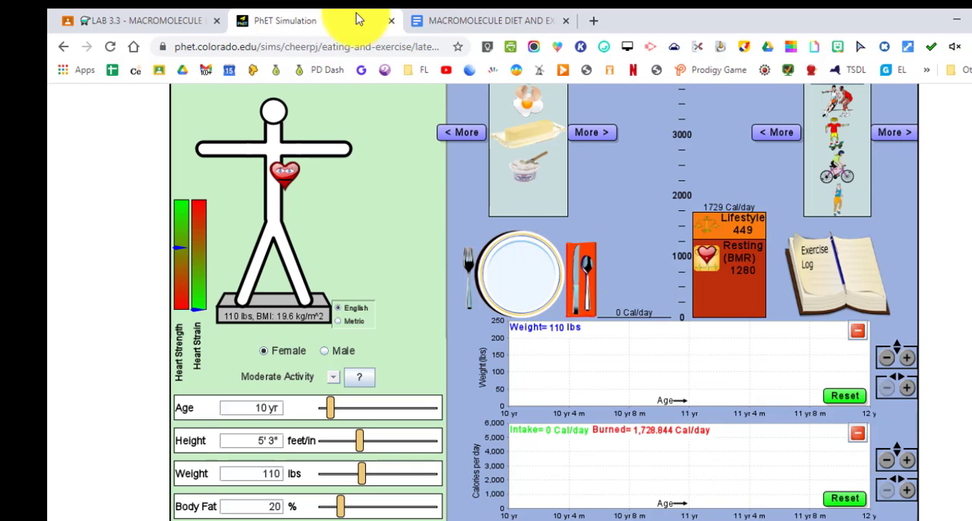
{"action": "left_click", "coordinate": [489, 21]}
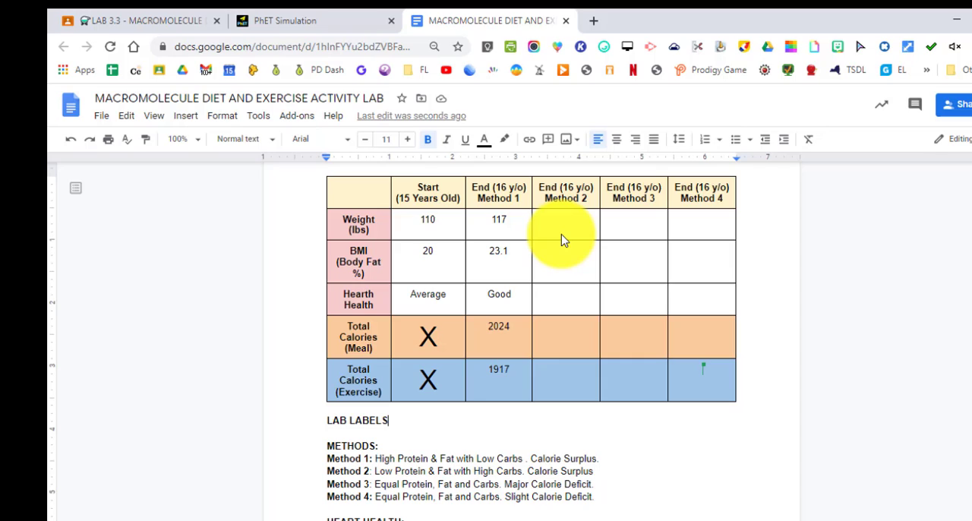